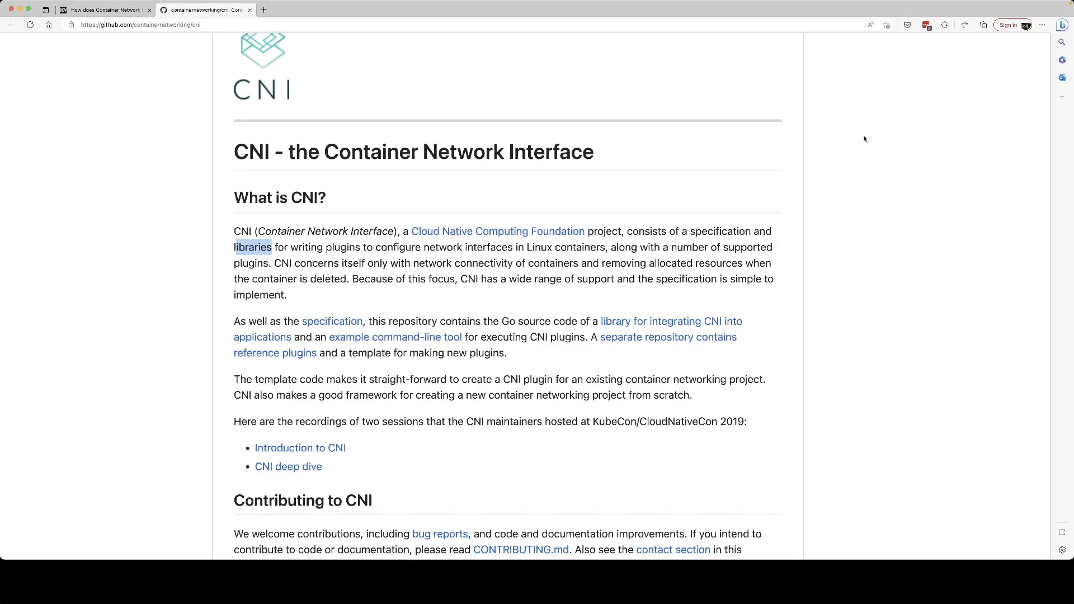
pyautogui.moveTo(648, 182)
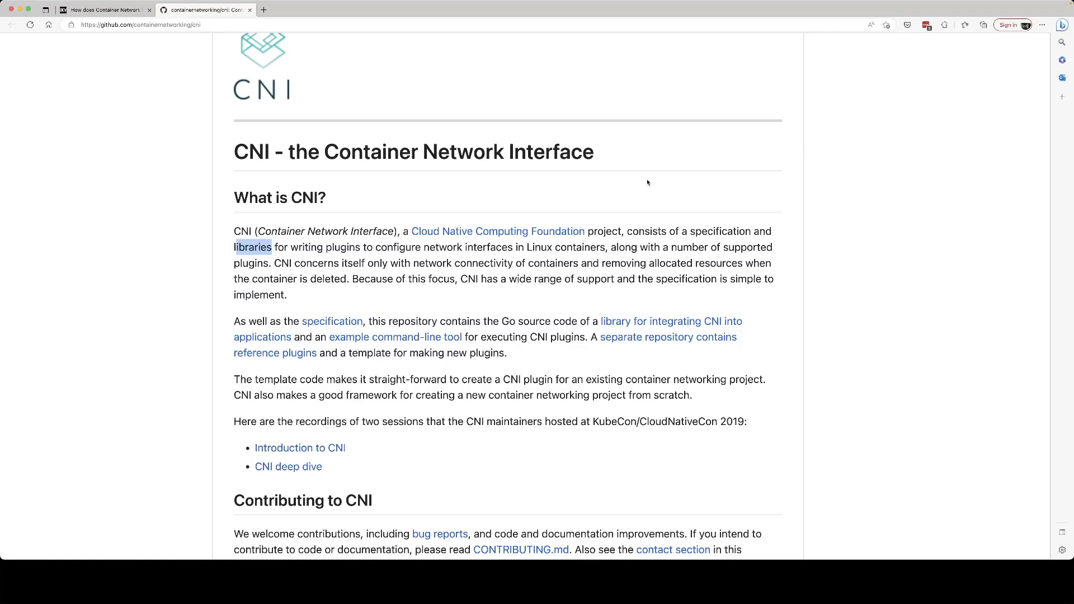
pyautogui.moveTo(355, 273)
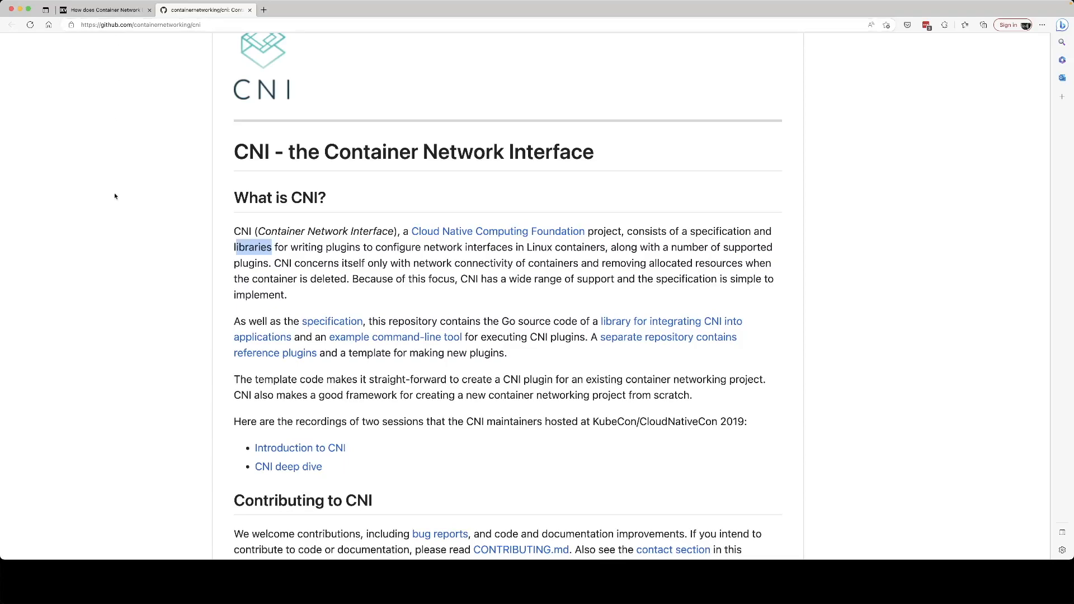
pyautogui.moveTo(319, 232)
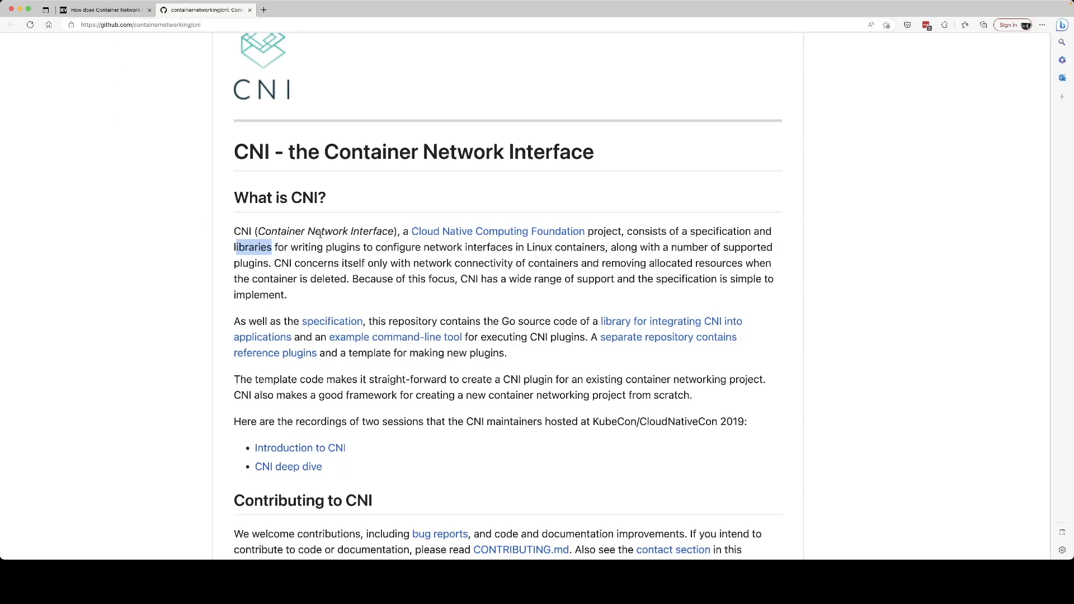
pyautogui.moveTo(429, 247)
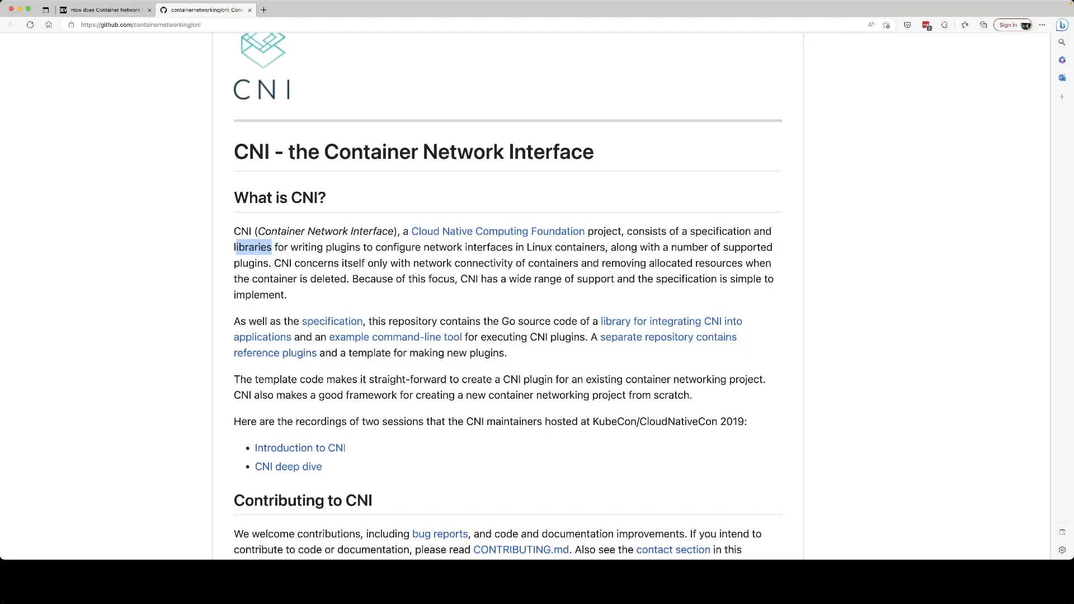
pyautogui.moveTo(480, 266)
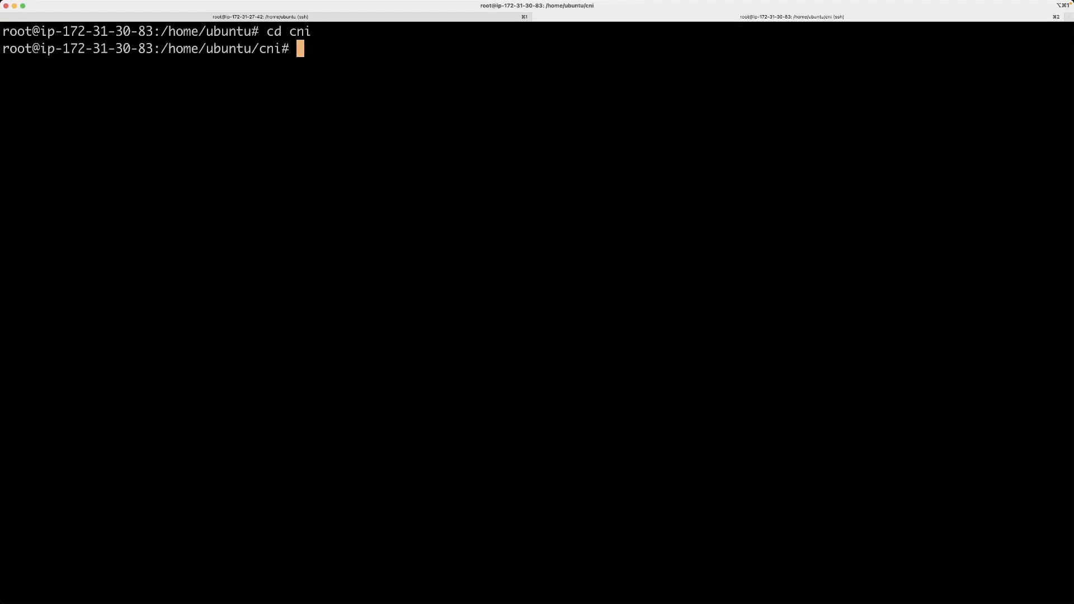
# List the cni folder contents and create pod1 with kubectl apply -f pod1.yaml
pyautogui.write('ls -lrt')
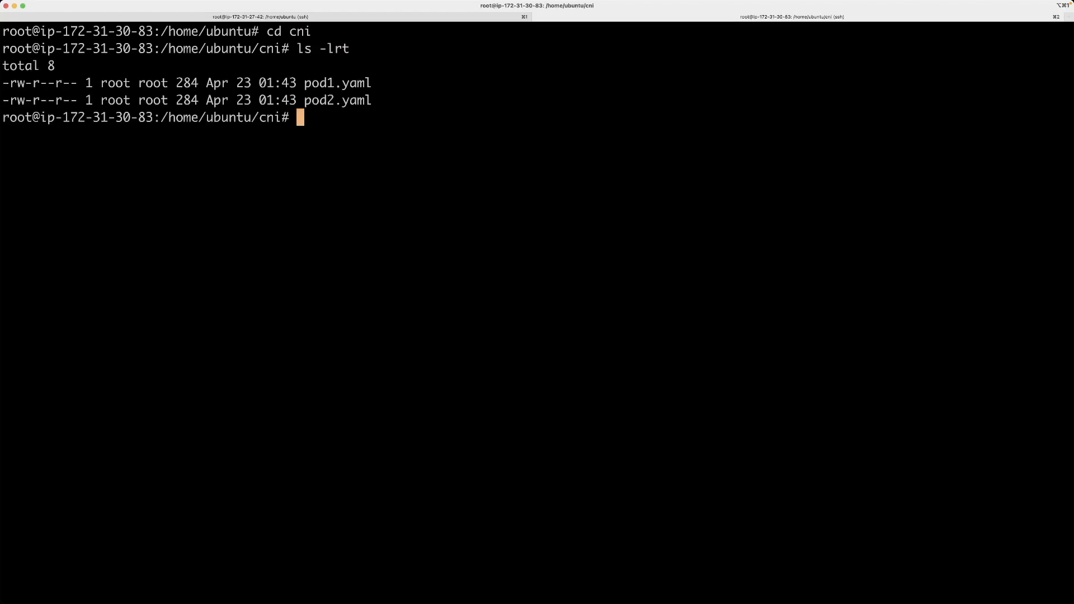
pyautogui.write('kubectl ap')
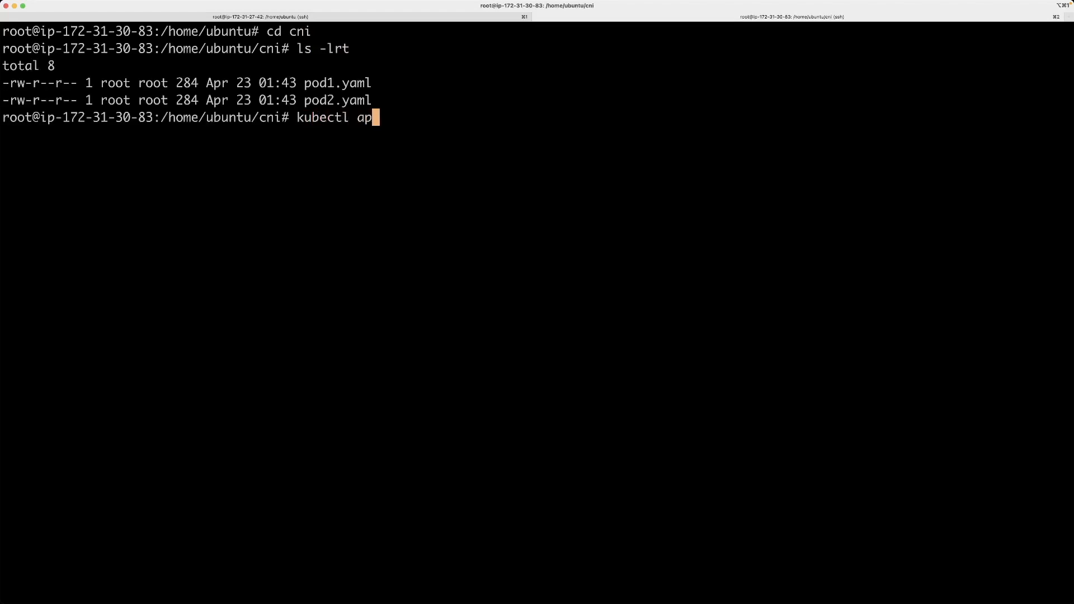
pyautogui.write('ply -f')
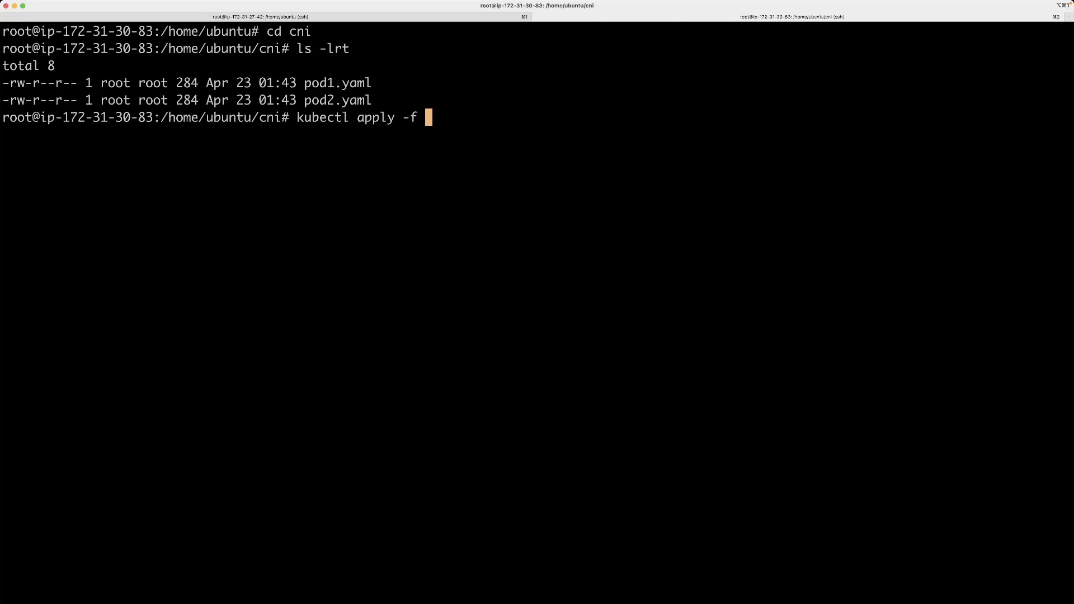
pyautogui.write('p')
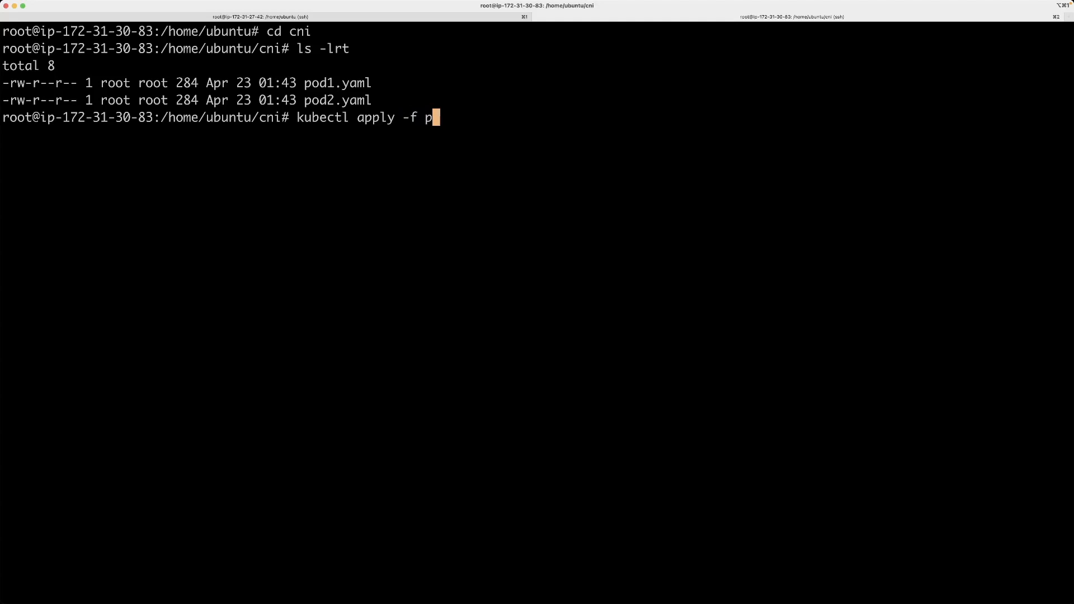
pyautogui.write('od1.yaml')
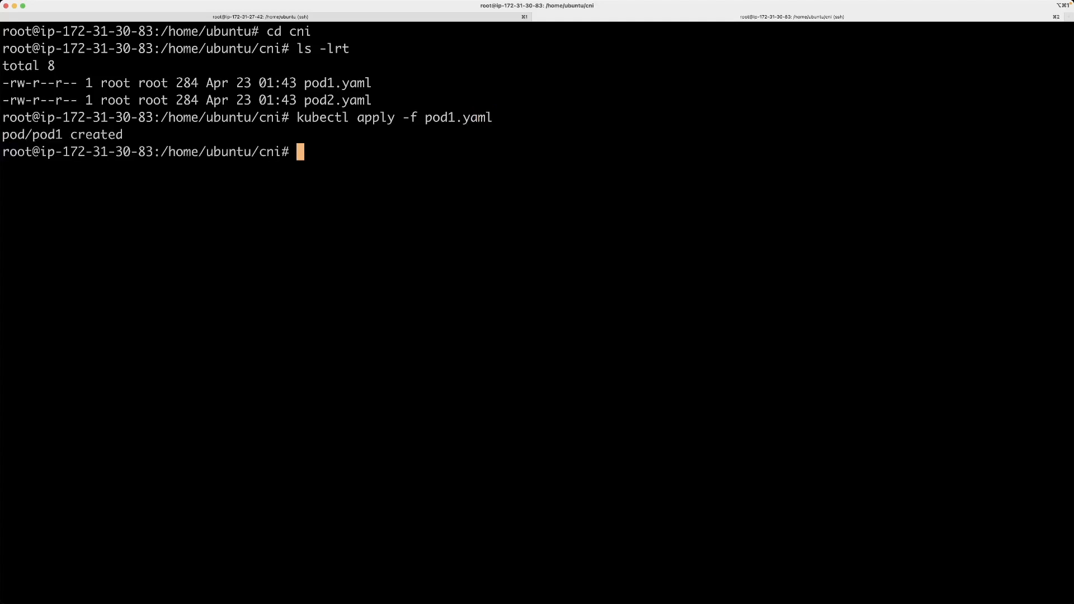
pyautogui.write('kubectl apply -f pod1.yaml')
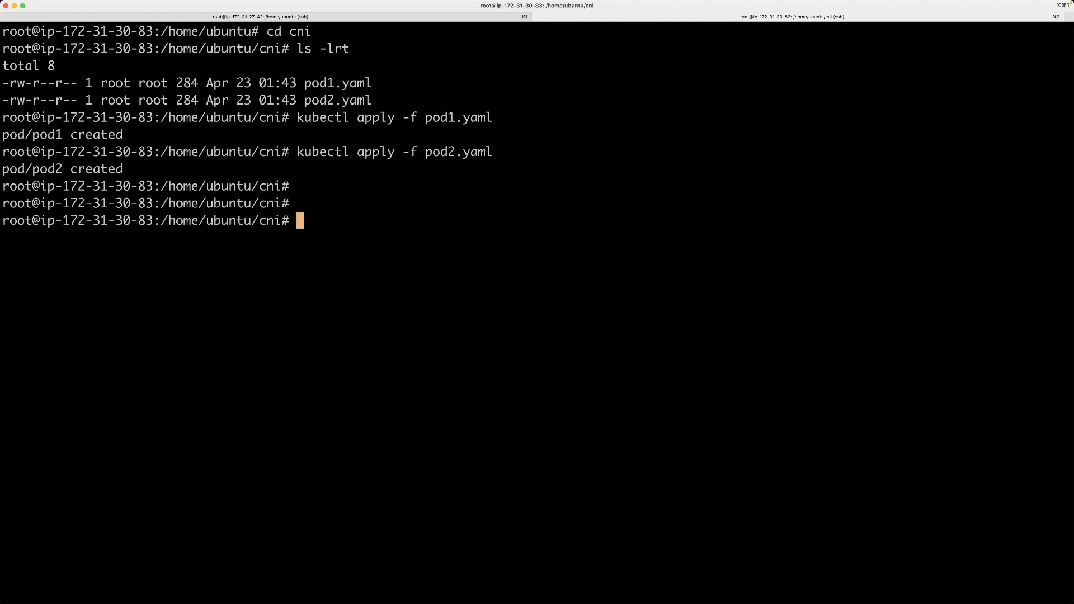
# List pods with kubectl get pods -o wide and highlight pod1's IP 192.168.166.138
pyautogui.write('kubec')
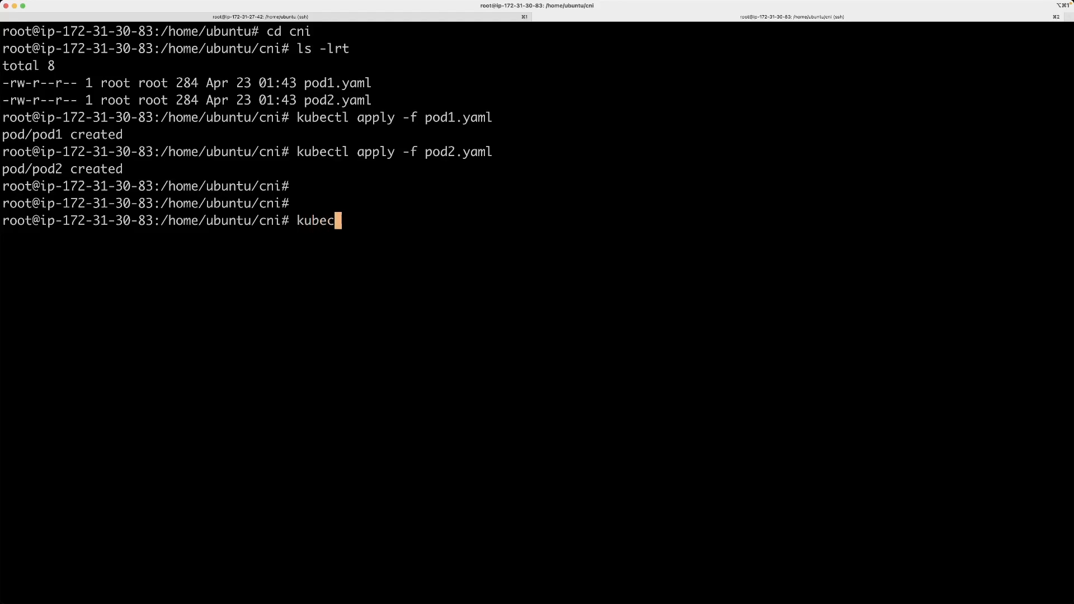
pyautogui.write('tl get')
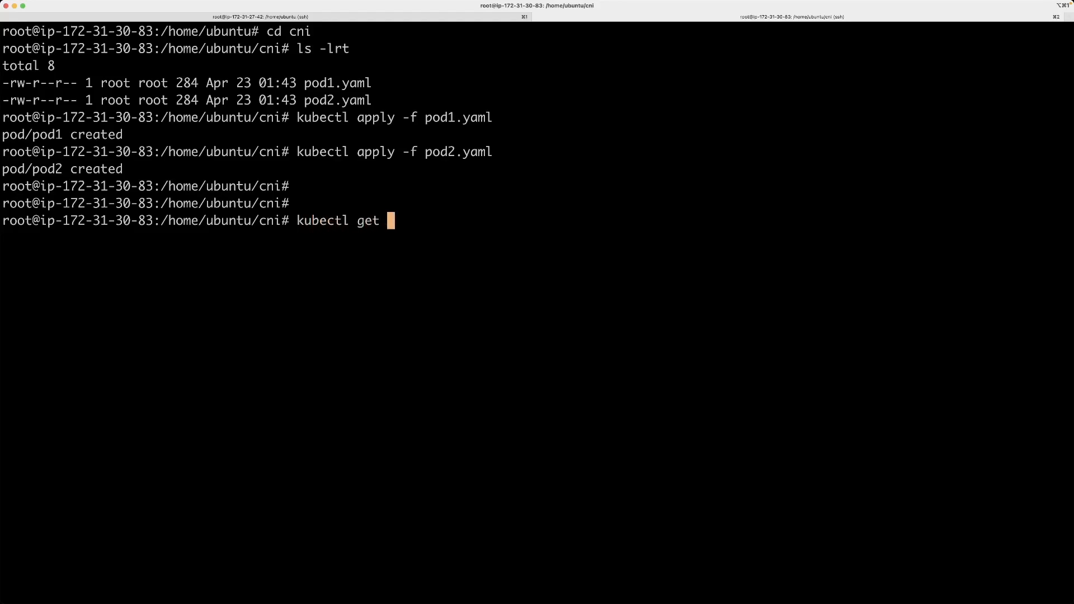
pyautogui.write('pods')
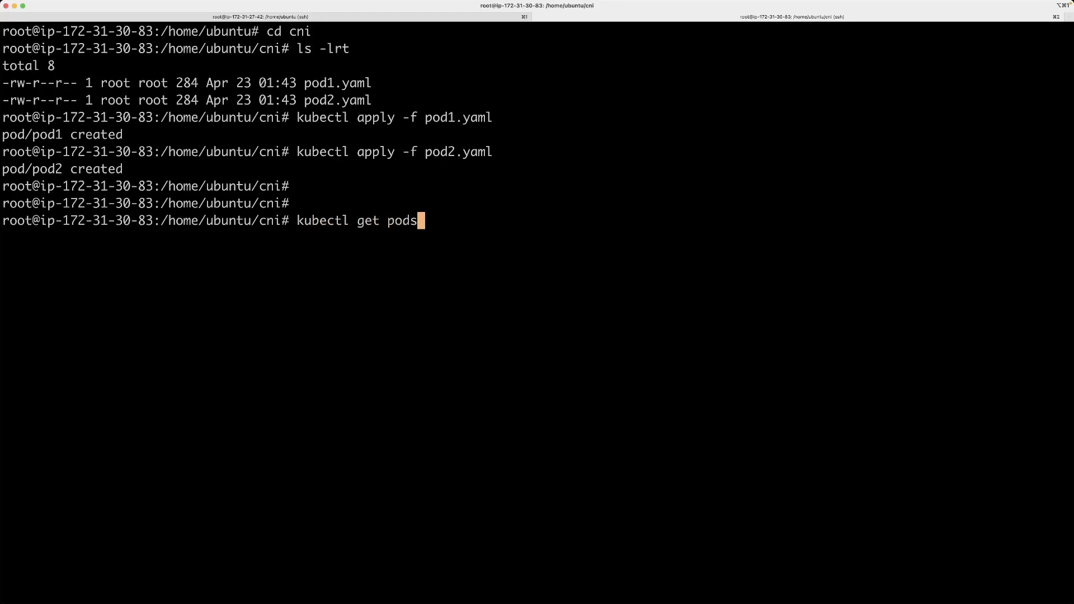
pyautogui.write('-o wide')
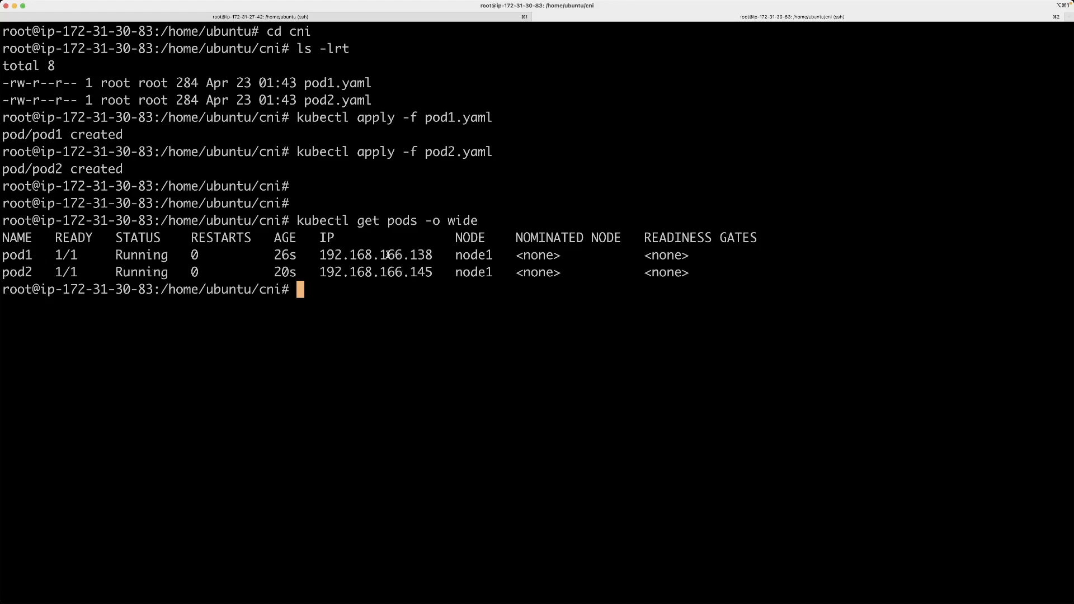
pyautogui.doubleClick(376, 255)
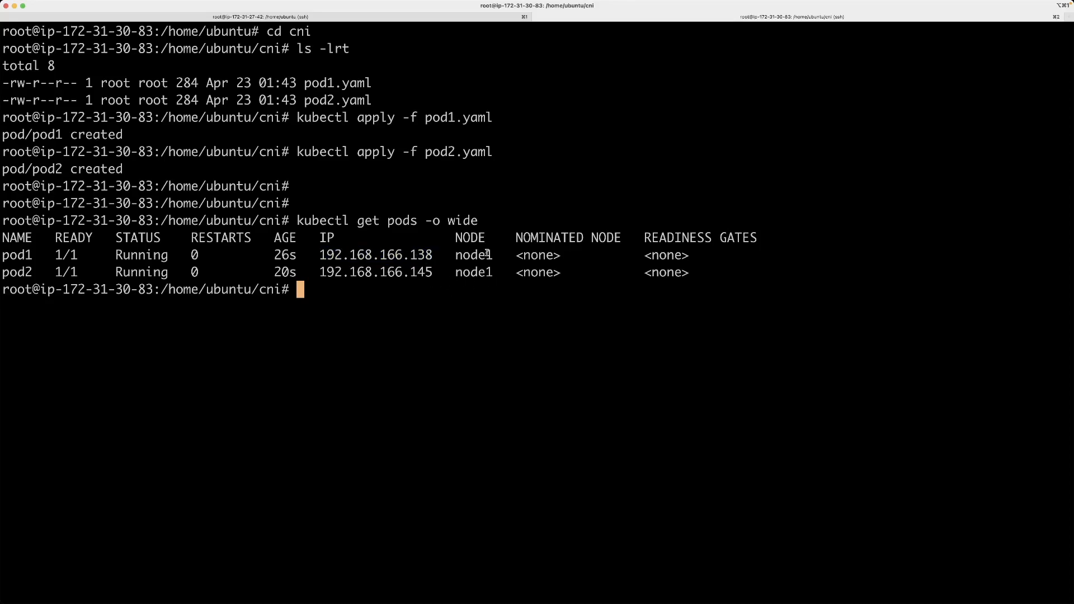
pyautogui.moveTo(484, 290)
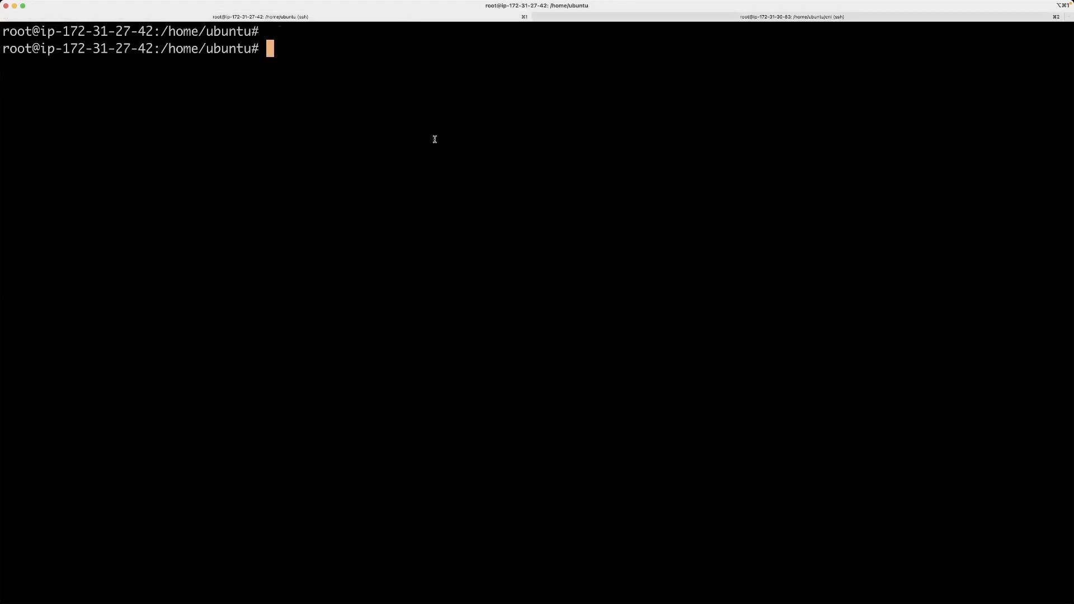
# Run ip link on the other node and highlight the cali interface name of link 12
pyautogui.write('i')
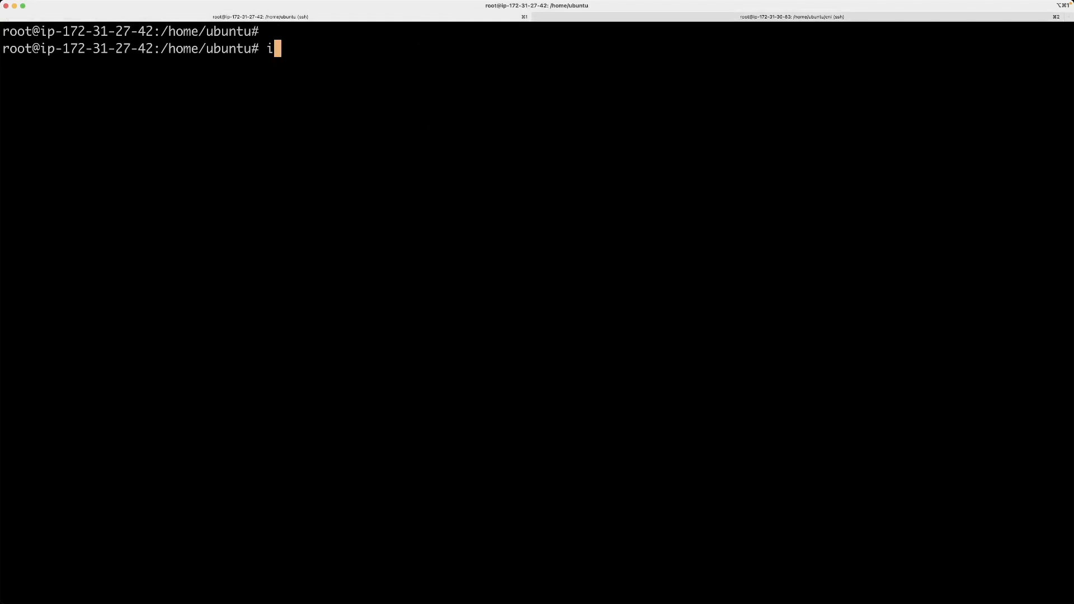
pyautogui.write('p link')
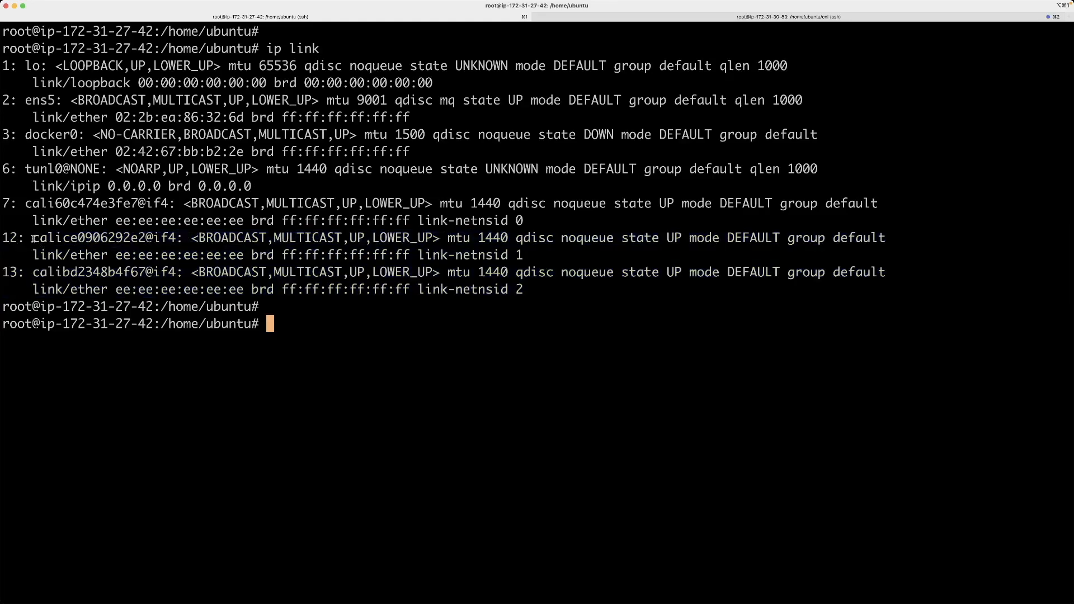
pyautogui.doubleClick(45, 237)
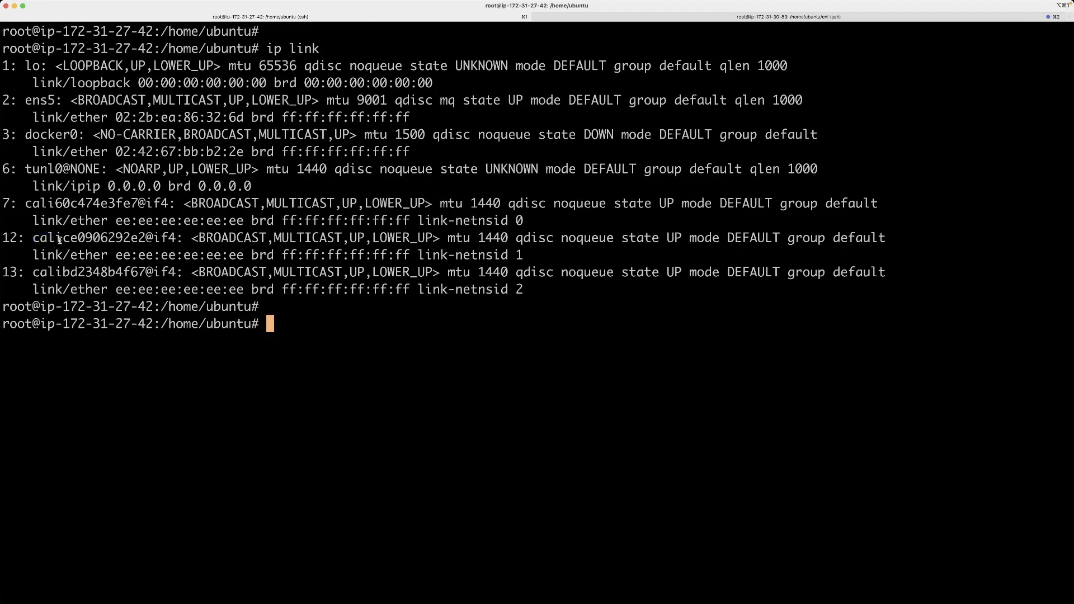
pyautogui.doubleClick(47, 237)
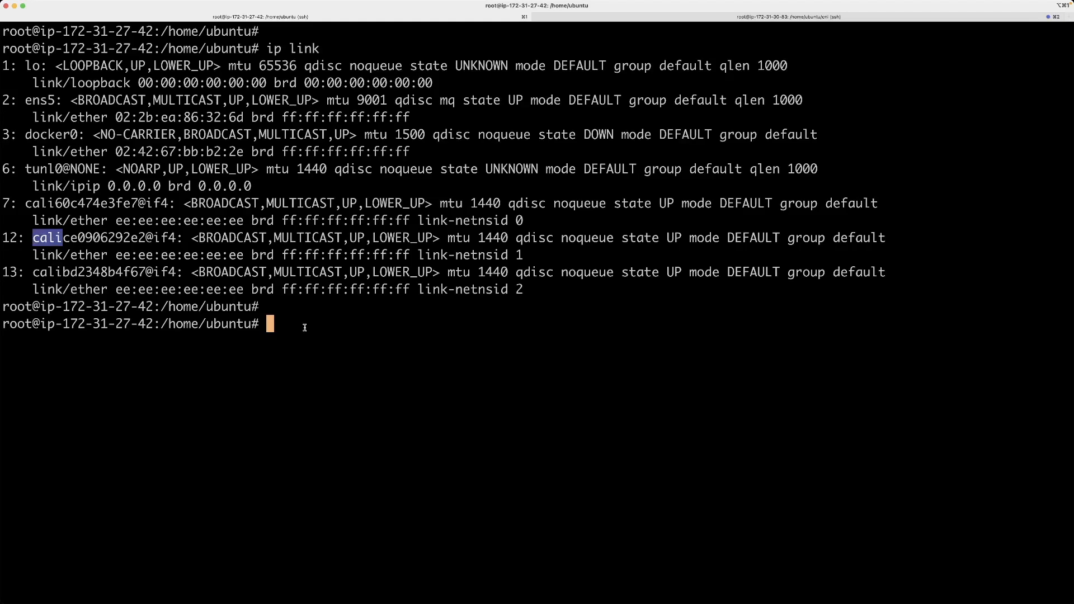
pyautogui.moveTo(542, 149)
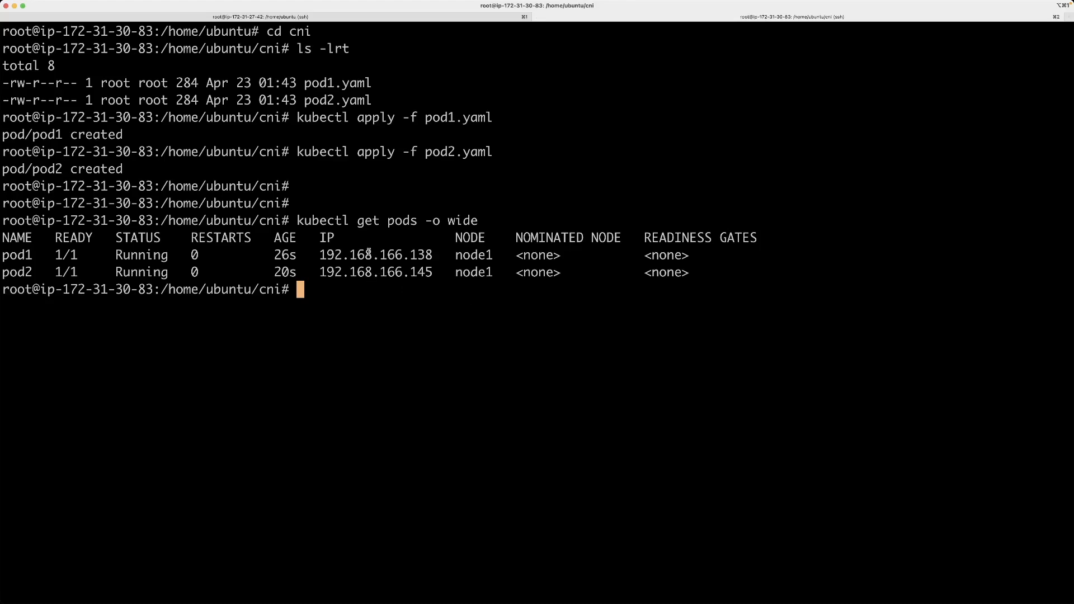
pyautogui.moveTo(385, 296)
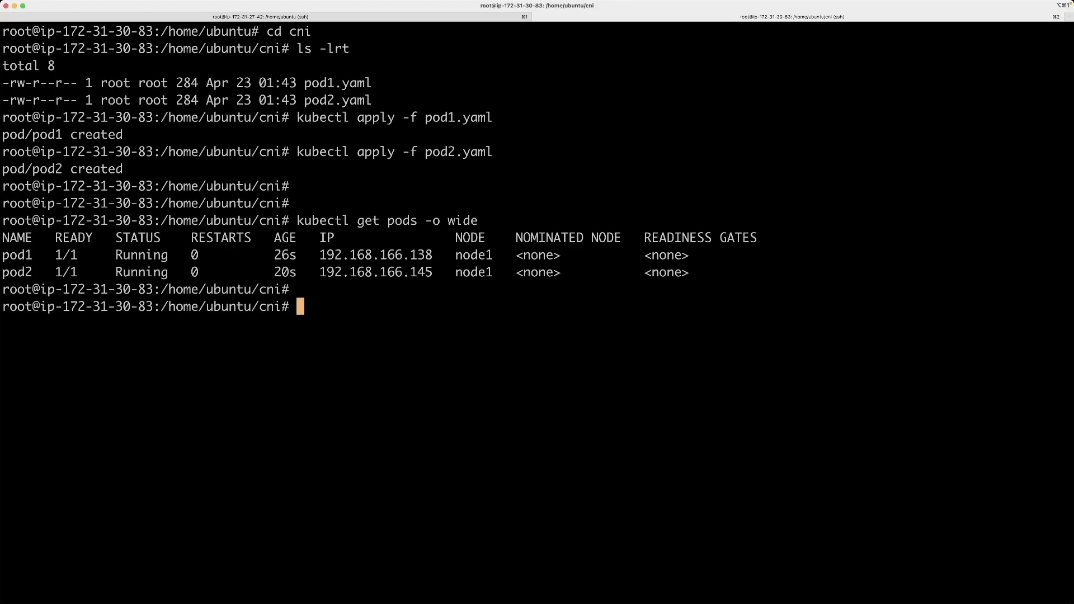
# Open a shell inside pod1 with kubectl exec -it pod1 -- /bin/sh
pyautogui.write('kubectl')
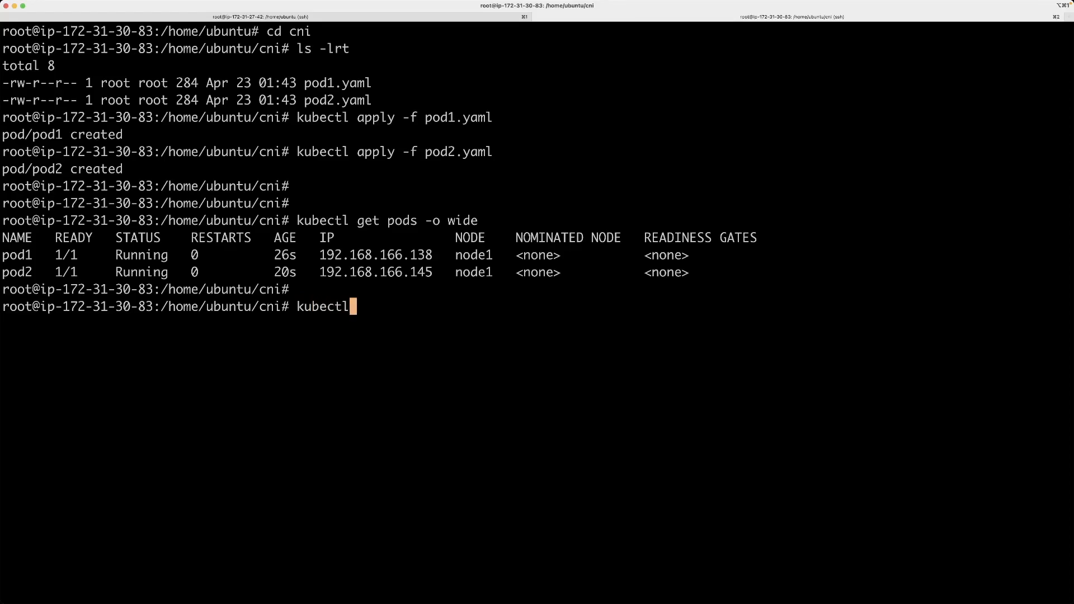
pyautogui.write('exec -it')
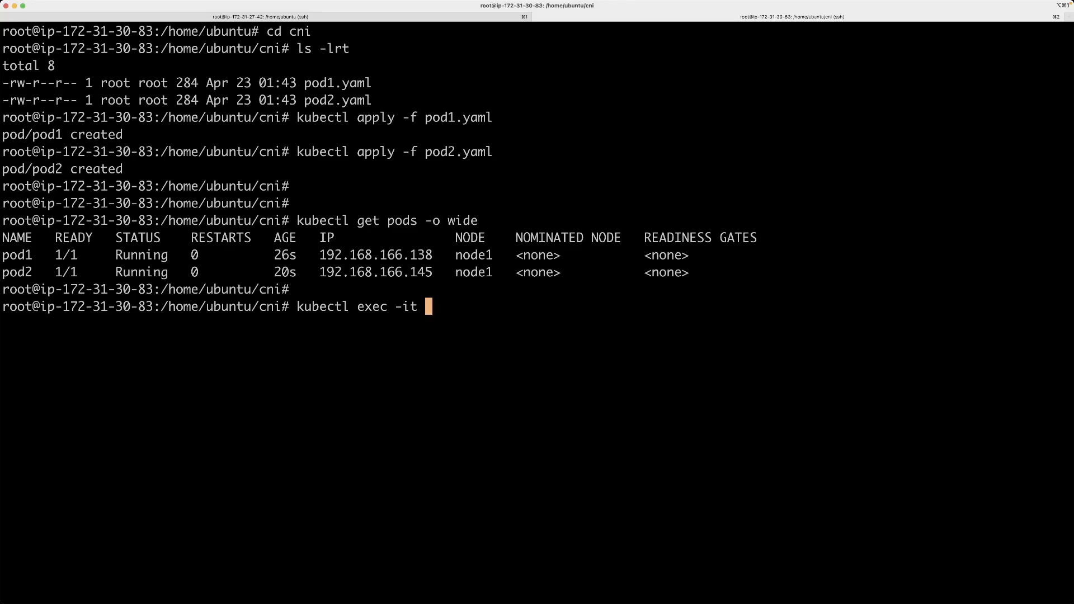
pyautogui.write('pod1')
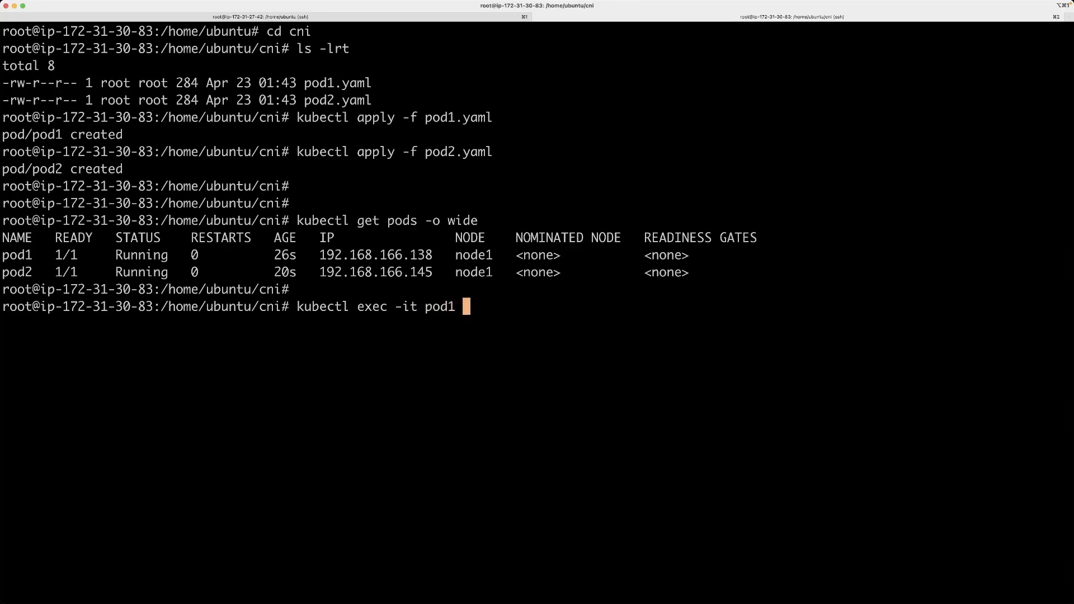
pyautogui.write('-- /bin/sh')
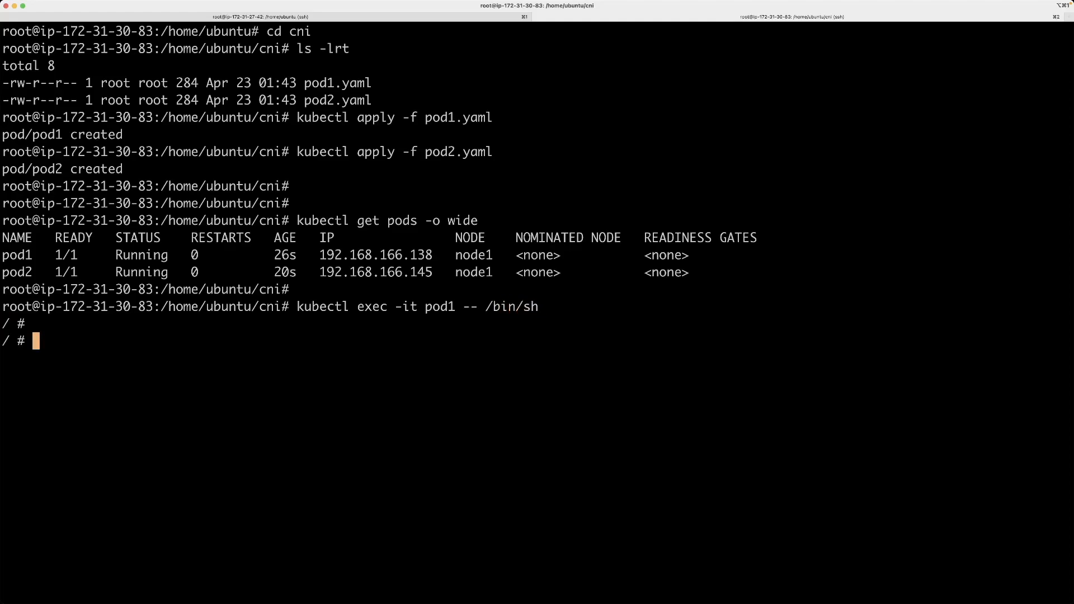
# Ping pod2 at 192.168.166.145 from pod1, stop it after replies, and begin ip link
pyautogui.write('ping')
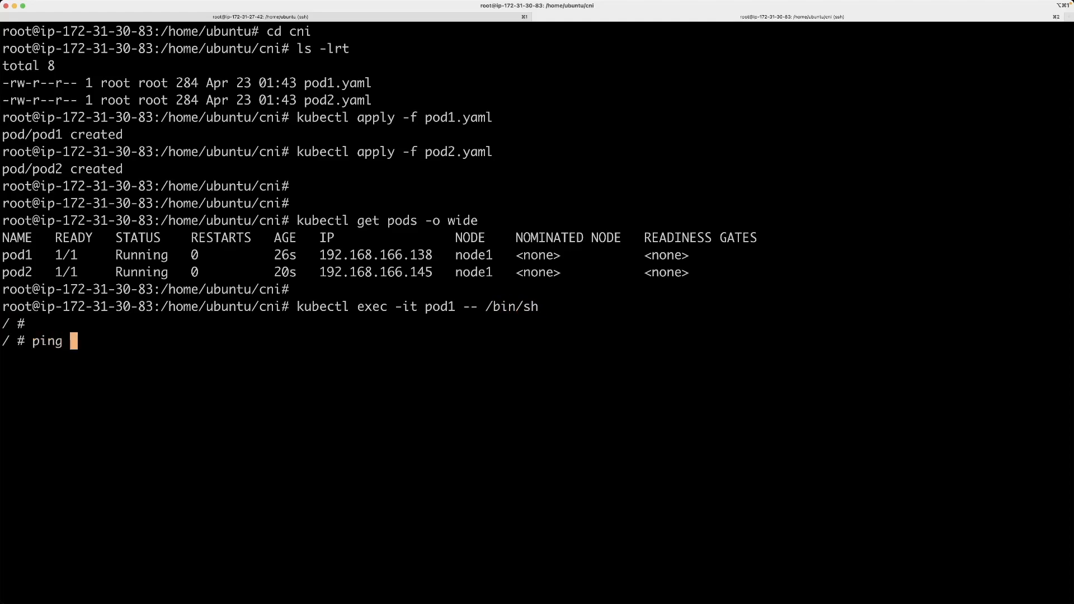
pyautogui.doubleClick(375, 271)
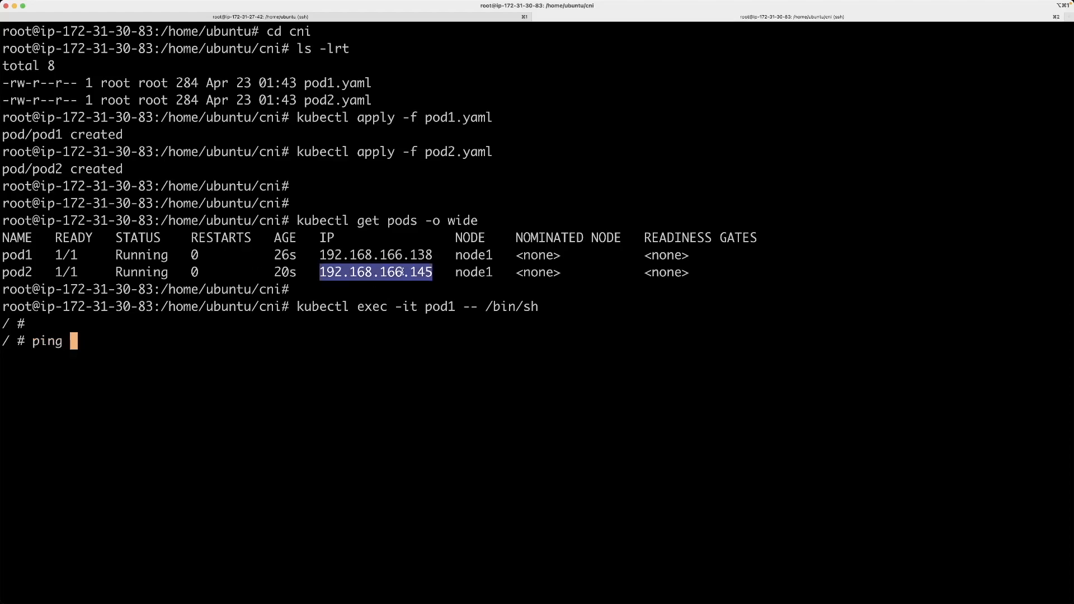
pyautogui.write('192.168.166.145')
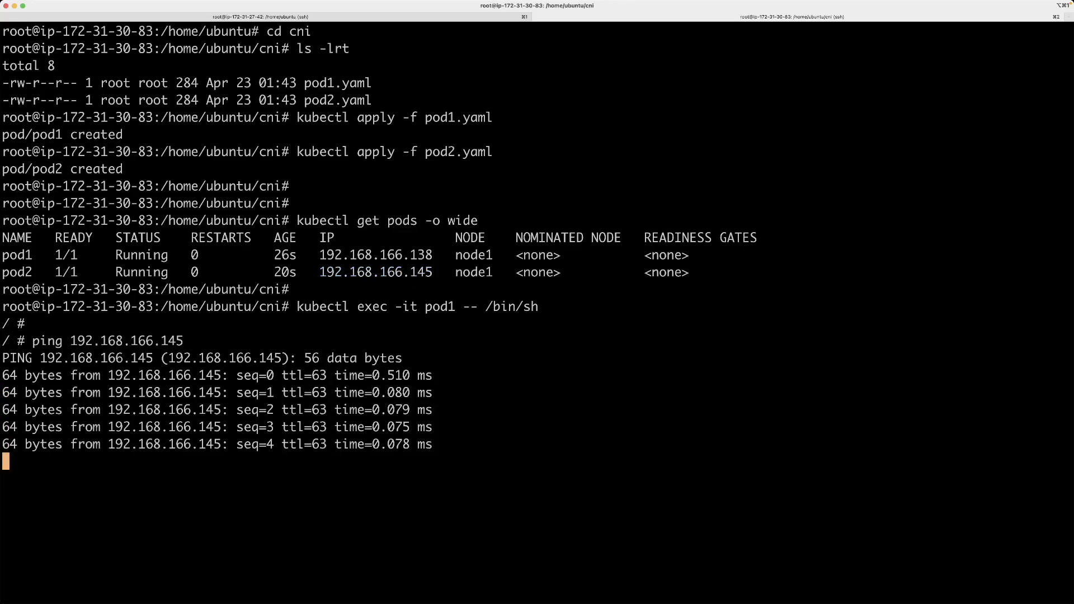
pyautogui.press('ctrl+c')
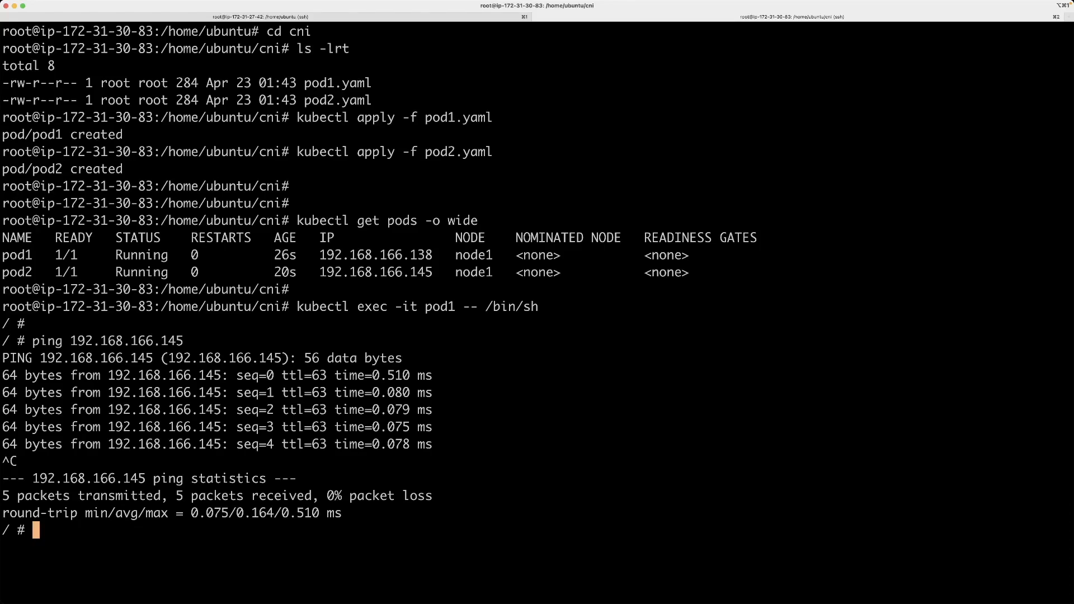
pyautogui.write('ip link')
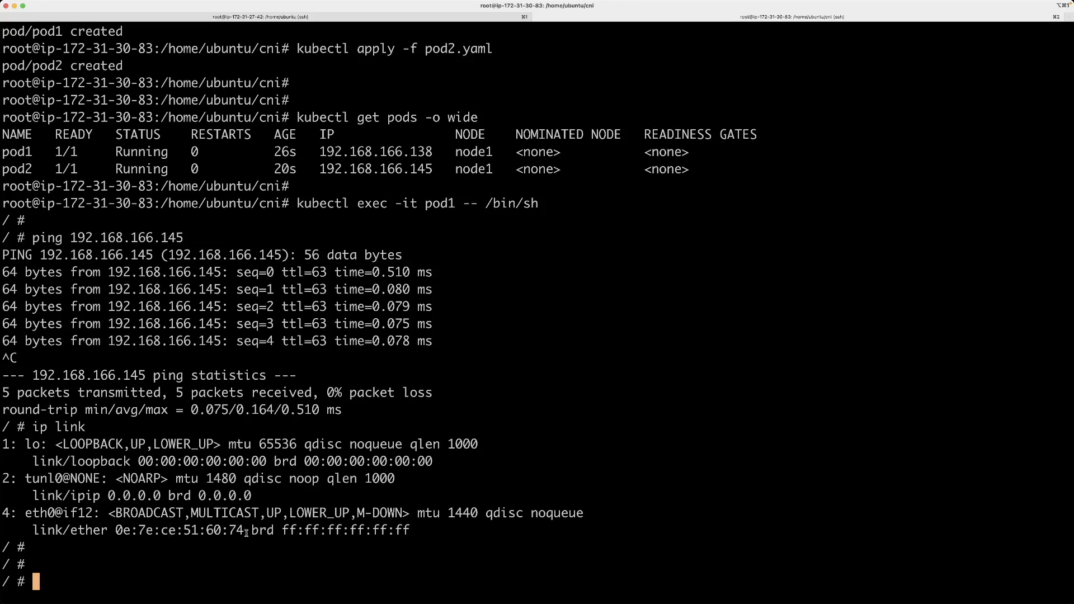
pyautogui.moveTo(247, 510)
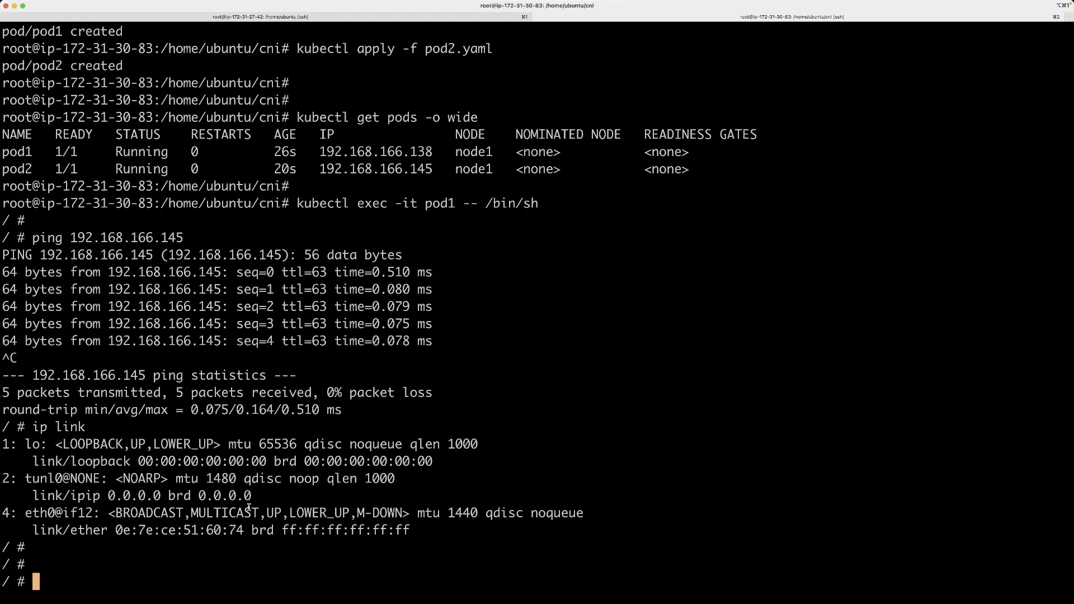
pyautogui.moveTo(371, 439)
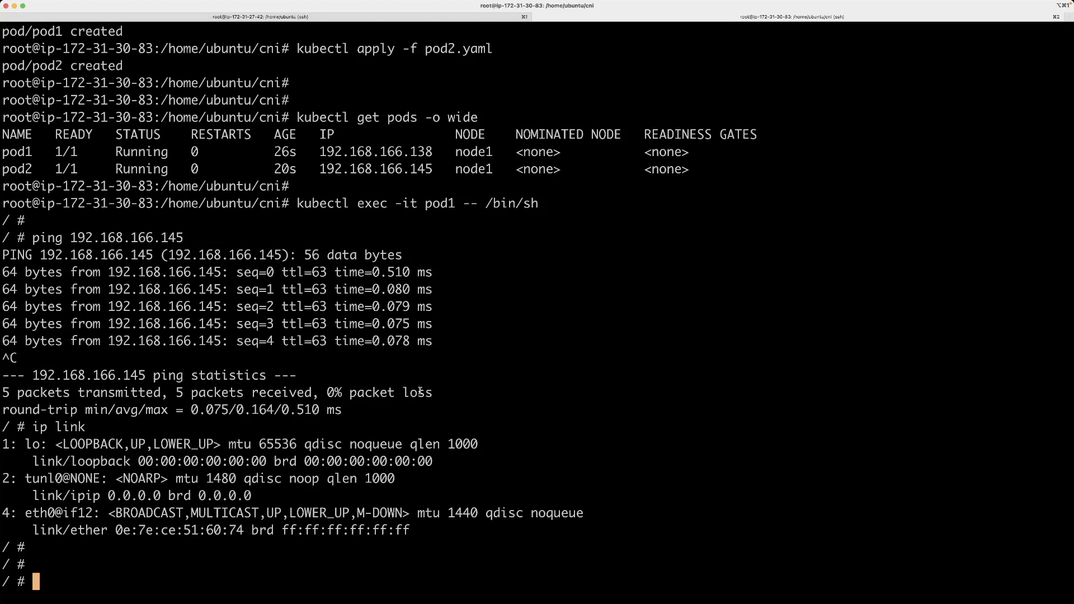
pyautogui.moveTo(489, 333)
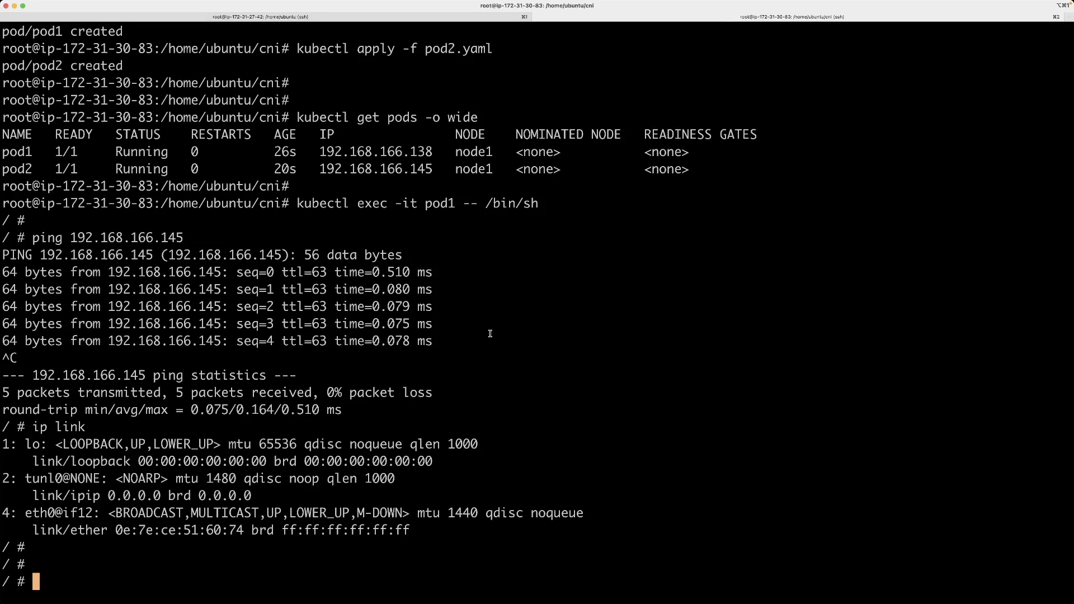
pyautogui.moveTo(506, 314)
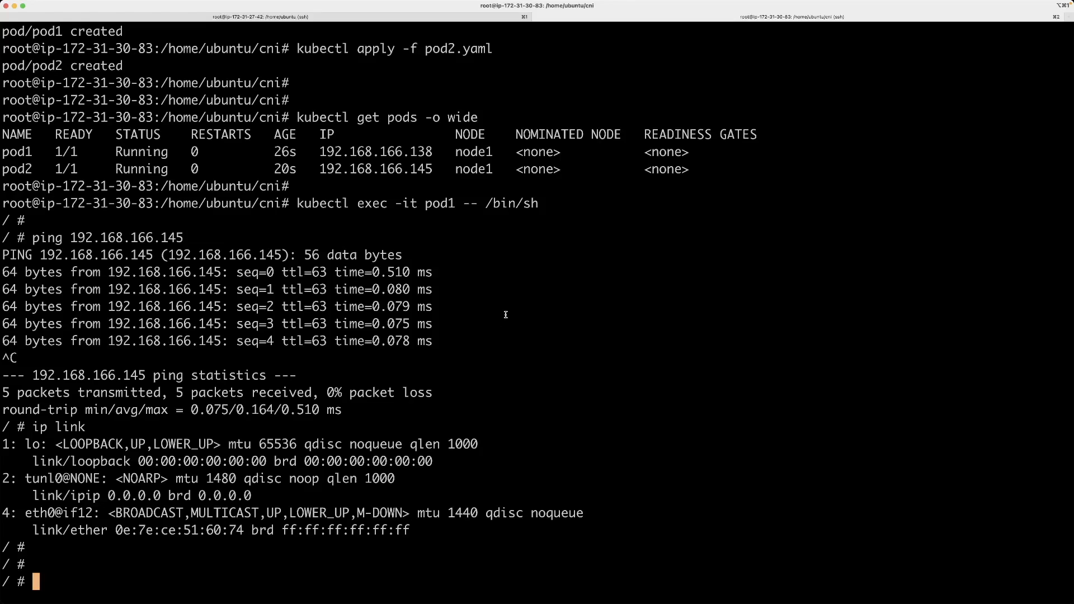
pyautogui.moveTo(307, 410)
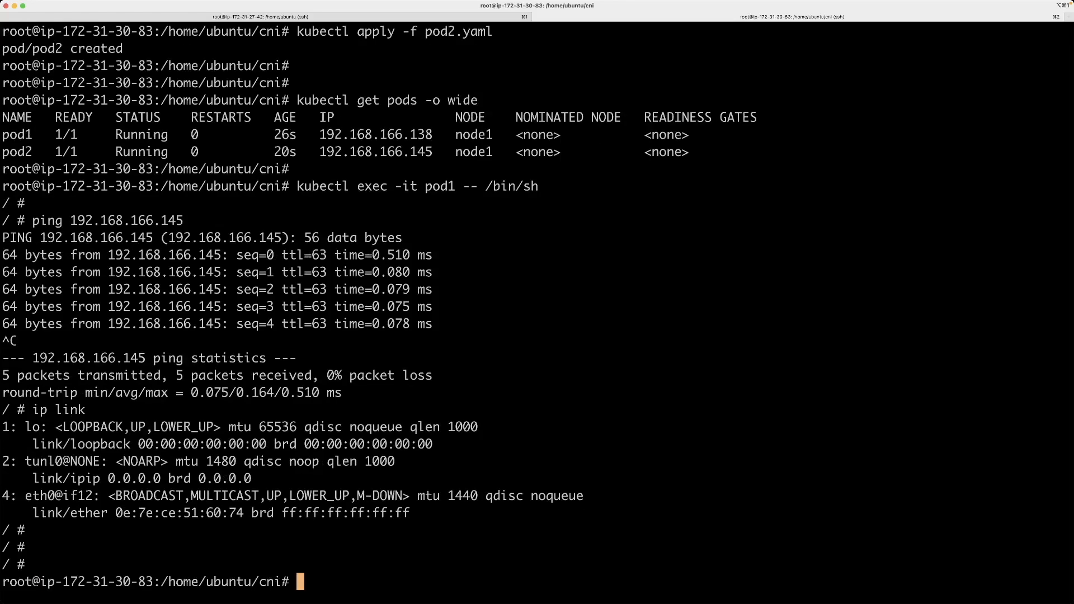
# Begin typing a command at the host prompt after leaving pod1
pyautogui.write('c')
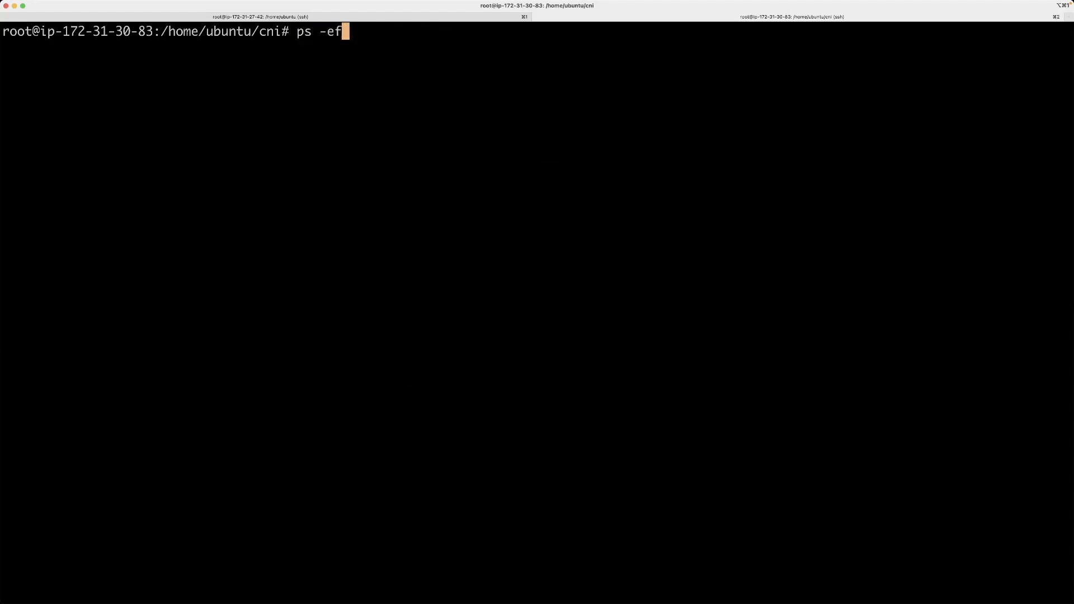
# Run ps -ef|grep kubelet, note --network-plugin=cni, then switch to the browser
pyautogui.write('|')
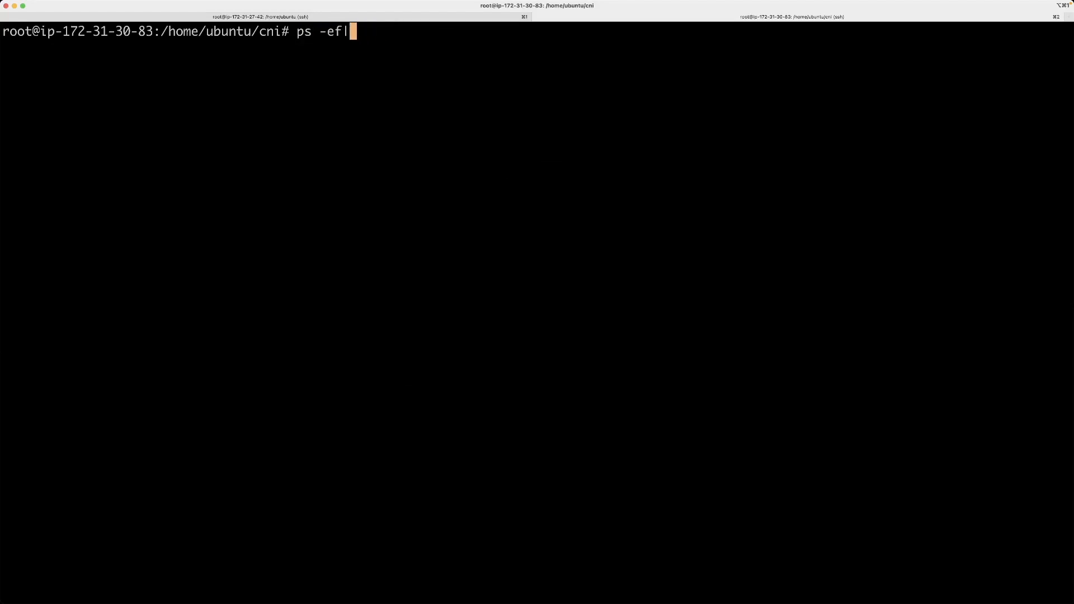
pyautogui.write('grep kubelet')
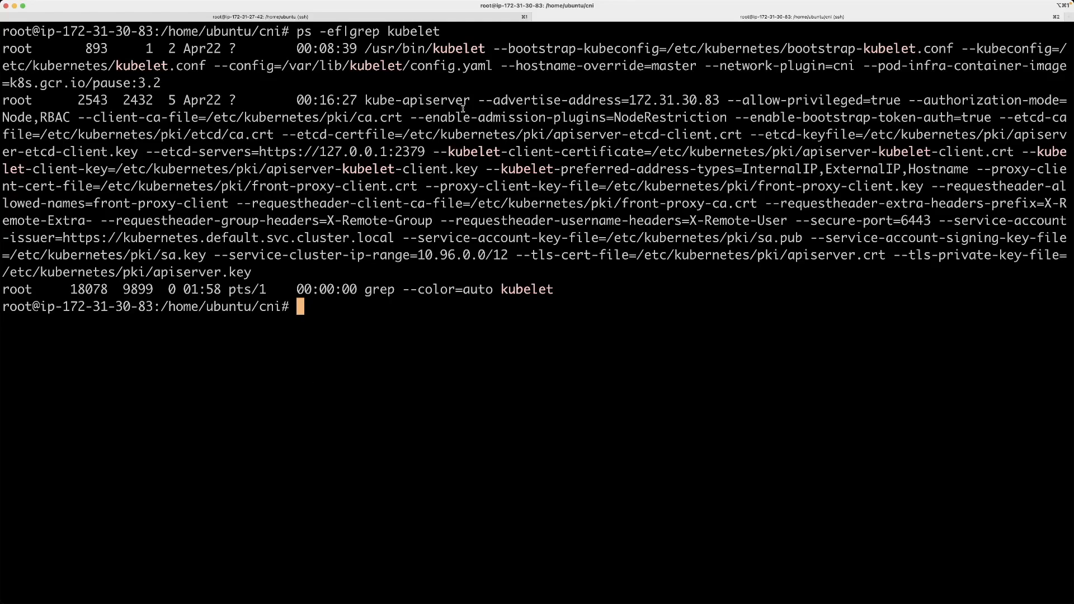
pyautogui.moveTo(487, 48); pyautogui.dragTo(522, 66)
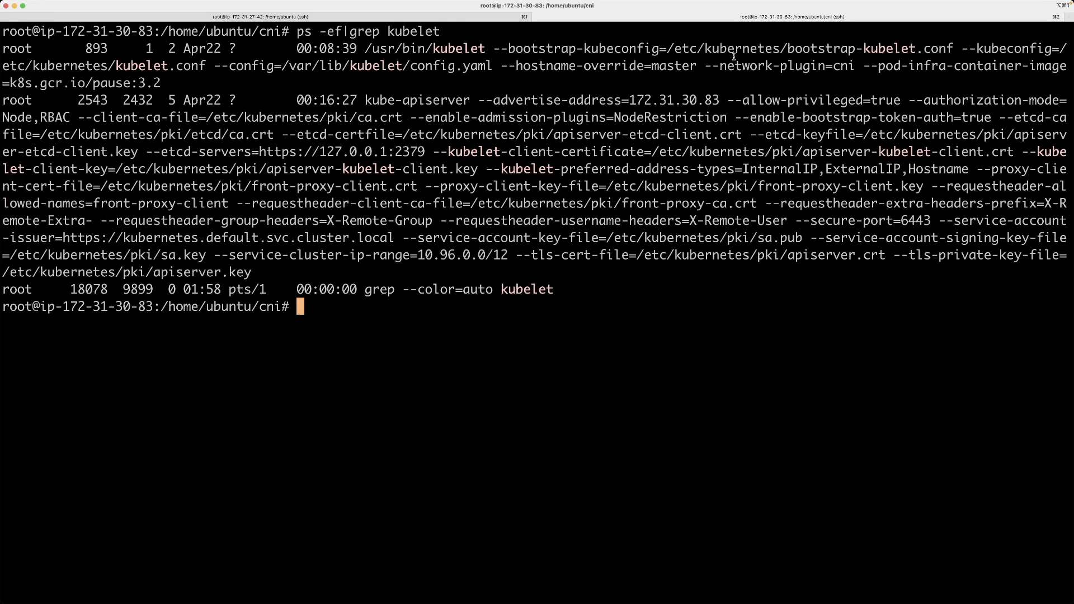
pyautogui.moveTo(675, 235)
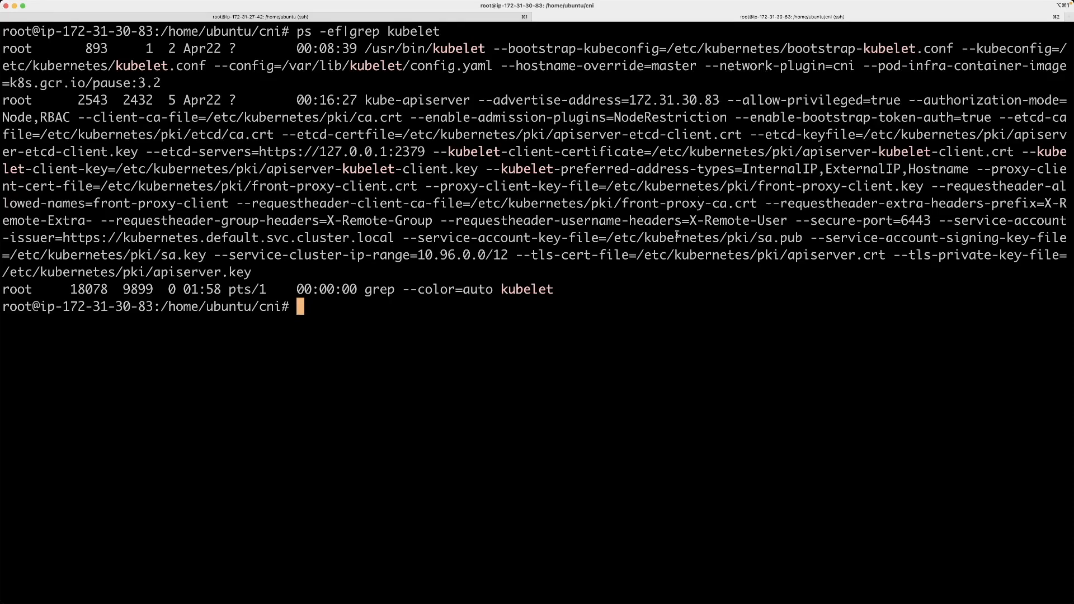
pyautogui.click(530, 584)
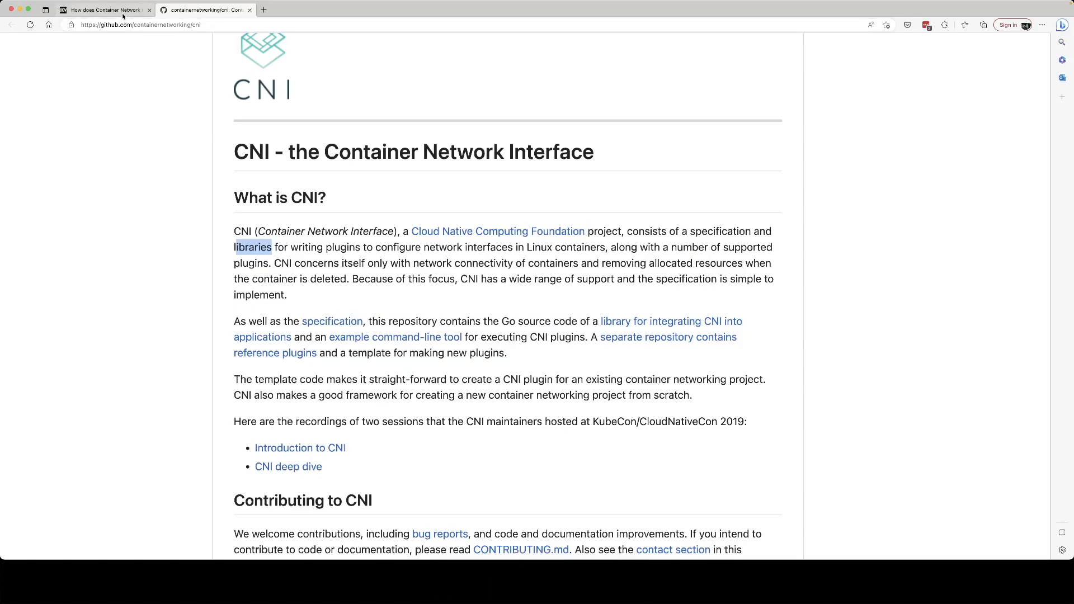
# In the dev.to CNI article, scroll to the kubelet section and highlight the /opt/cni/bin default directory
pyautogui.click(103, 10)
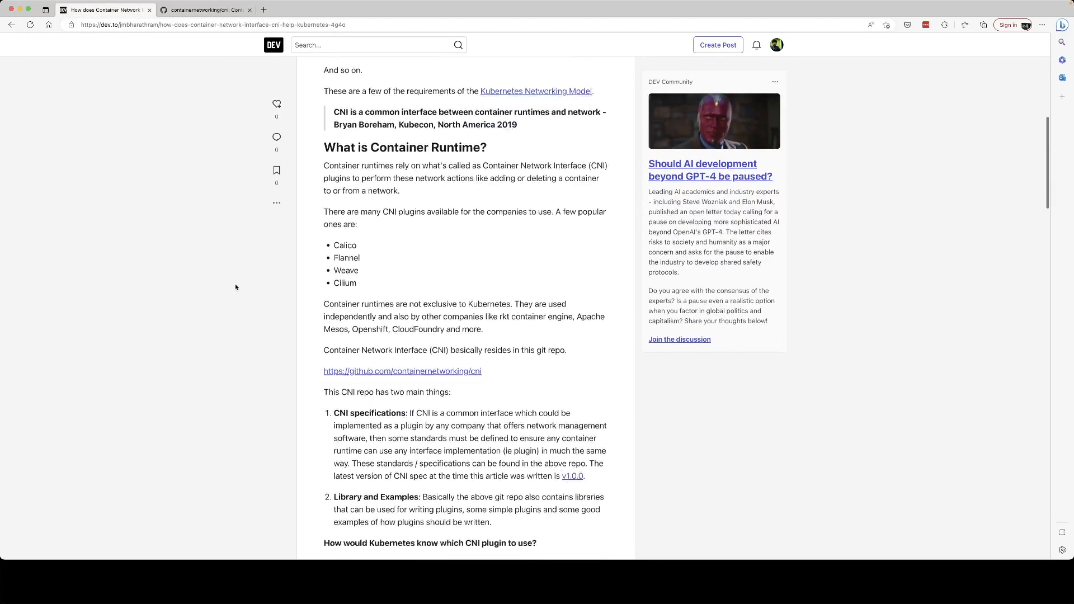
pyautogui.scroll(-3)
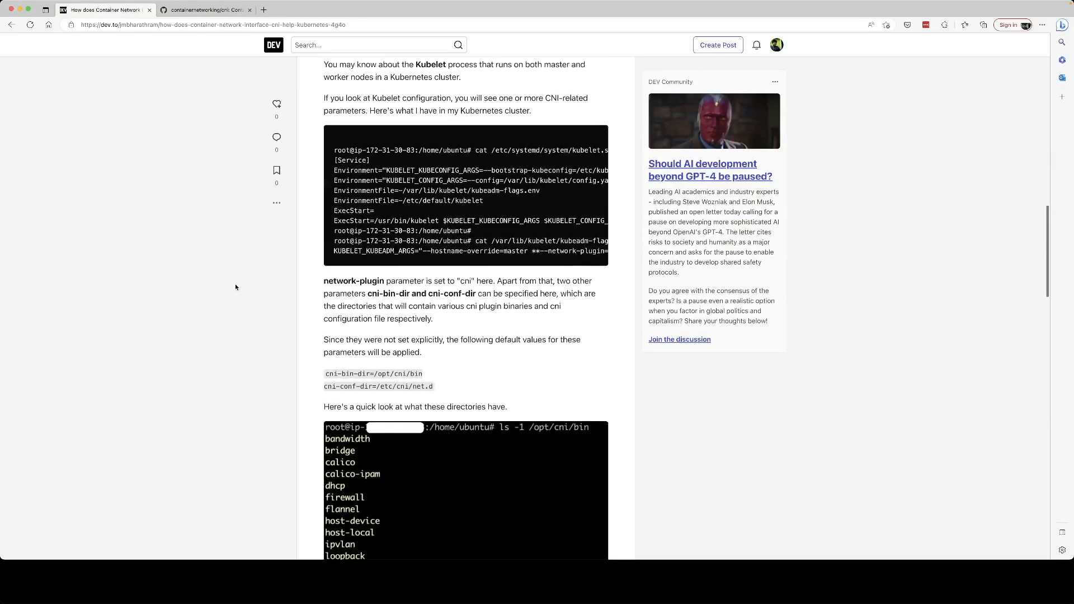
pyautogui.scroll(-3)
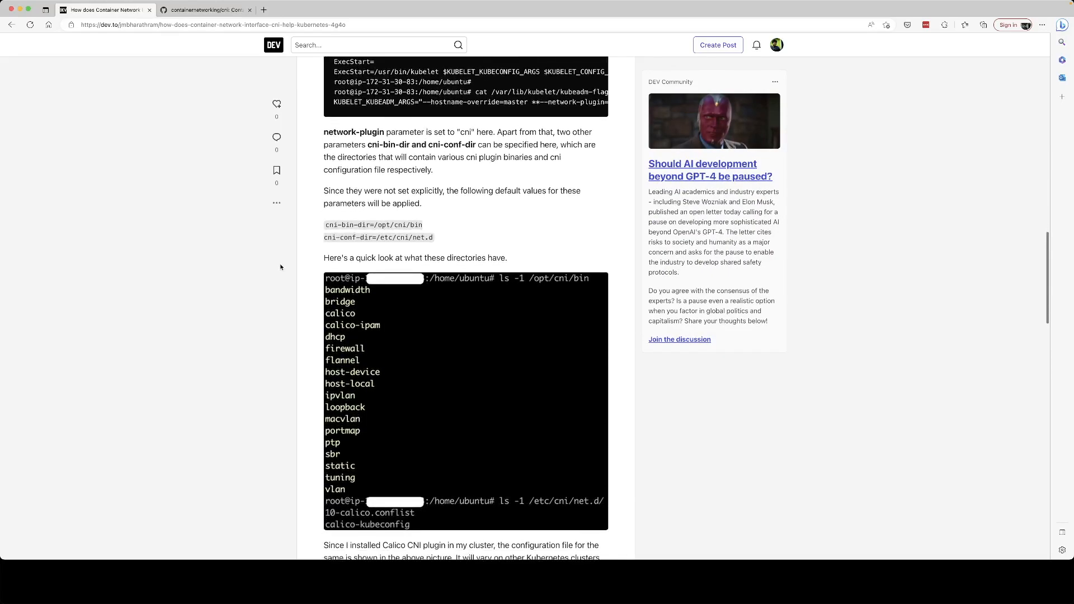
pyautogui.click(406, 26)
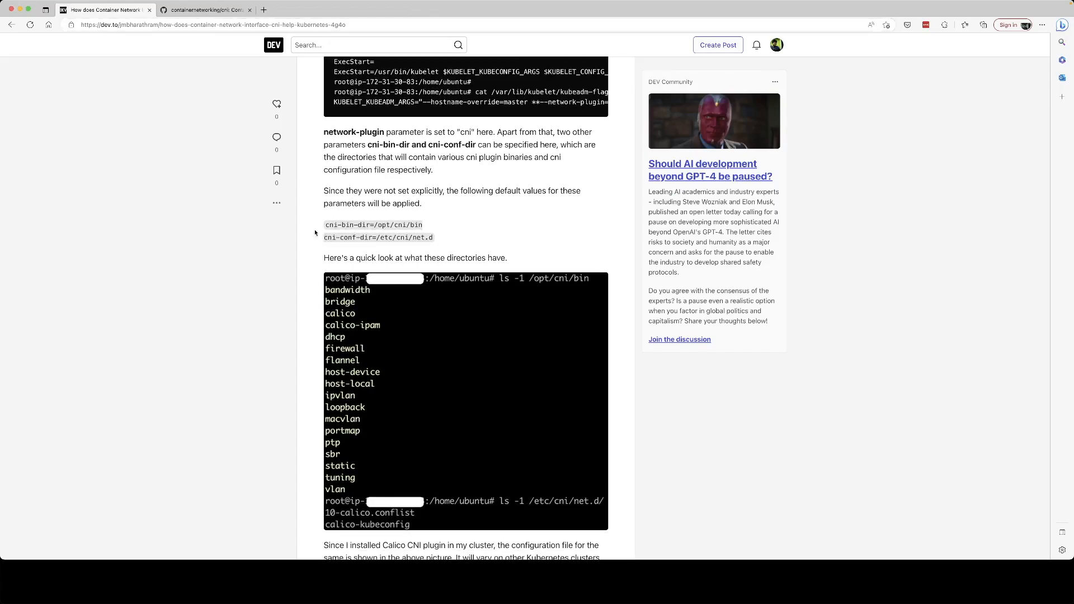
pyautogui.moveTo(351, 245)
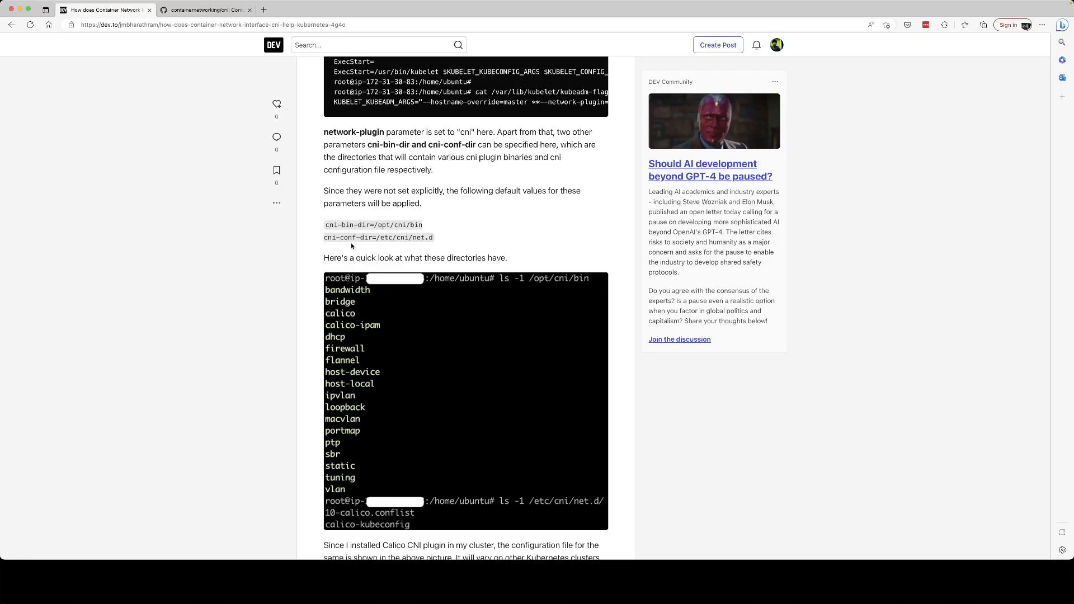
pyautogui.moveTo(349, 240)
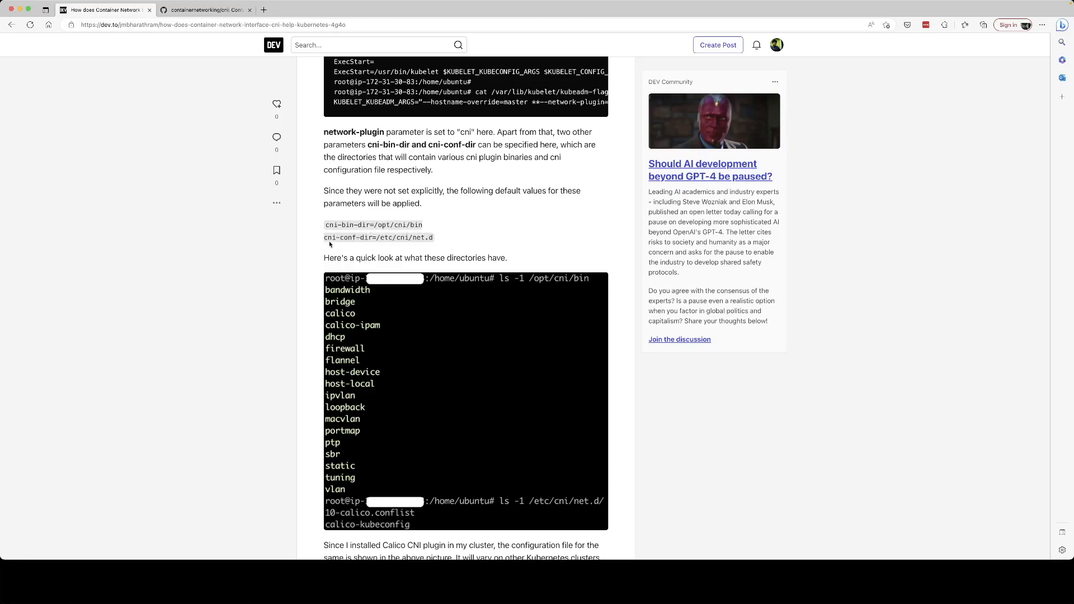
pyautogui.moveTo(358, 245)
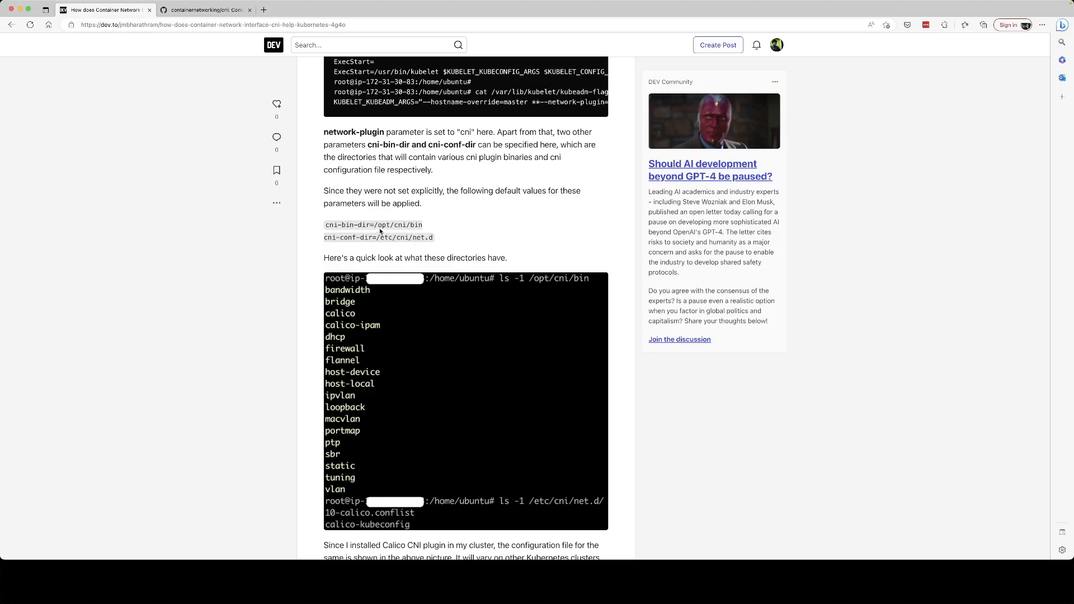
pyautogui.doubleClick(385, 225)
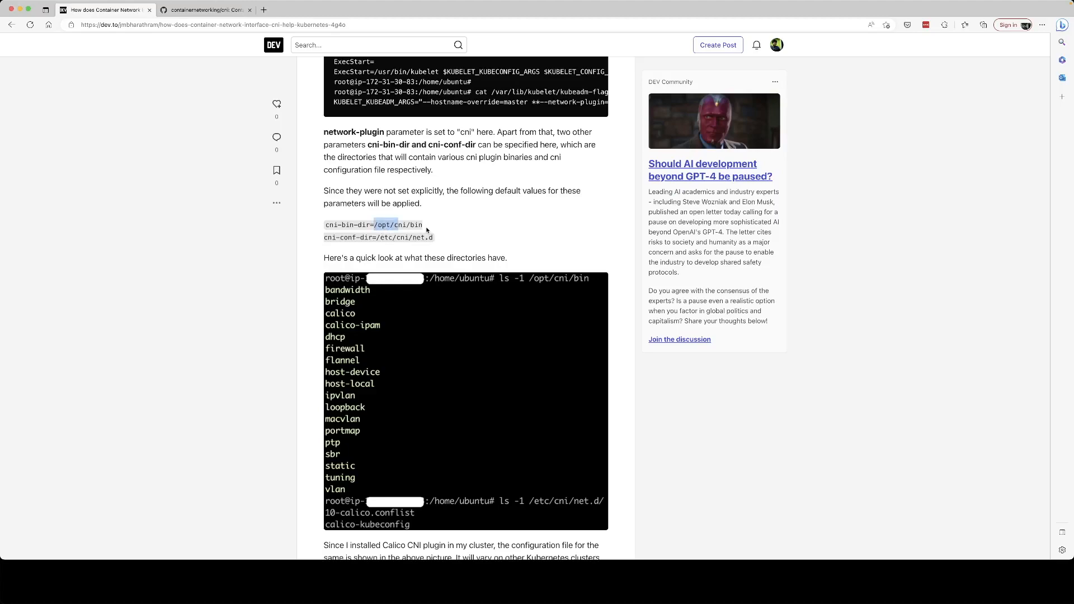
pyautogui.moveTo(376, 224); pyautogui.dragTo(423, 224)
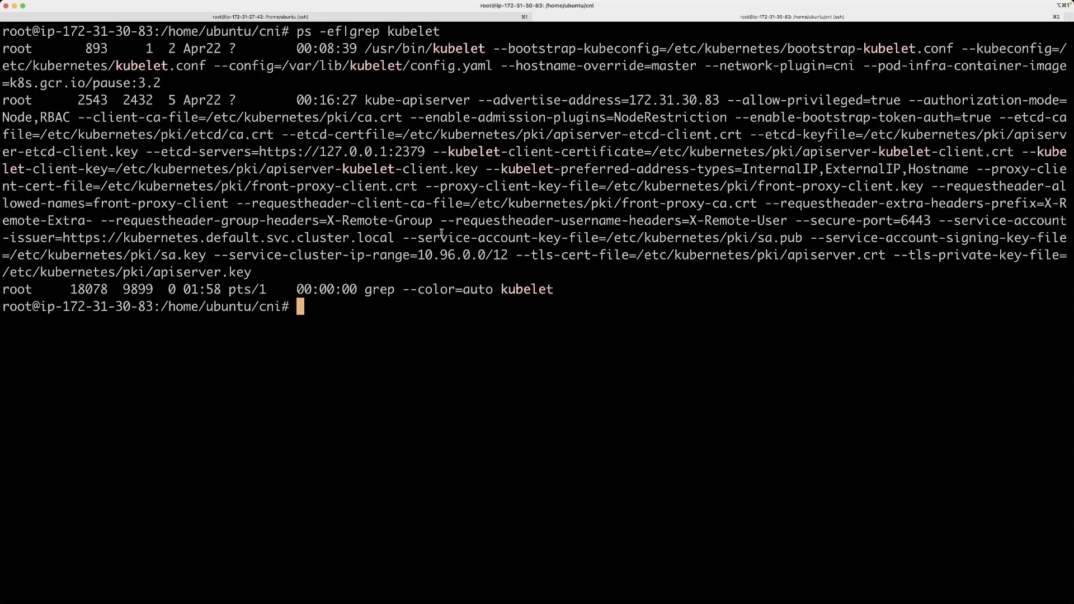
# Change to /opt/cni/bin and list the installed CNI plugin binaries
pyautogui.write('cd /')
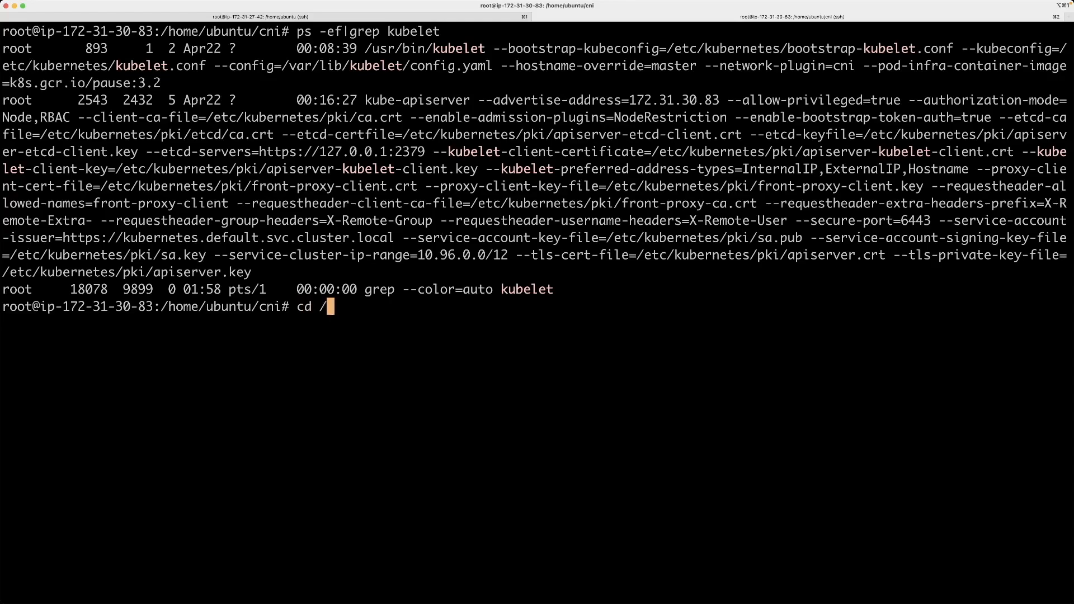
pyautogui.write('opt')
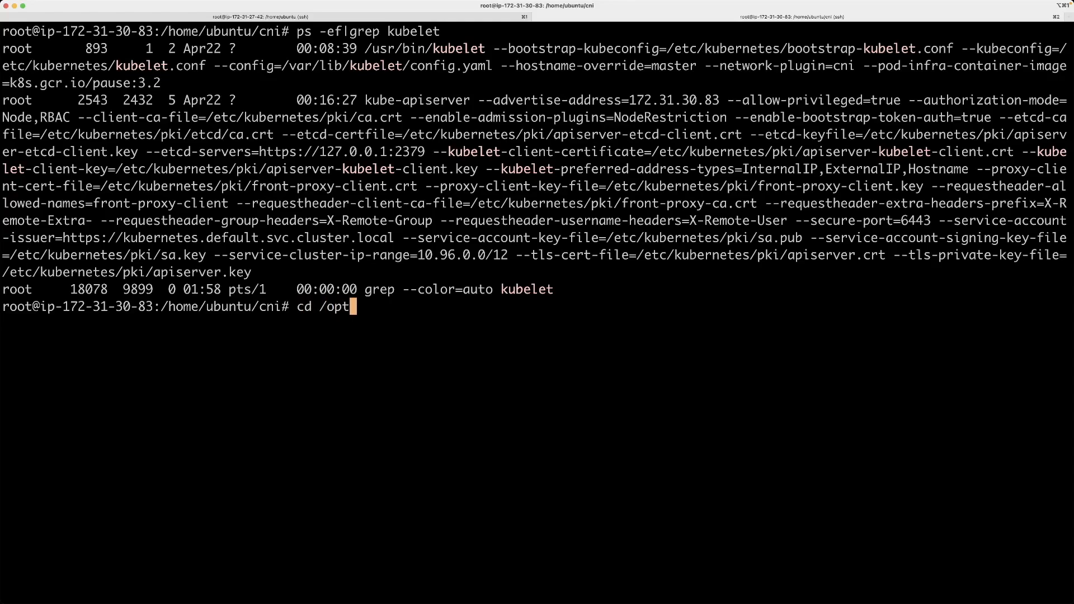
pyautogui.write('/cni')
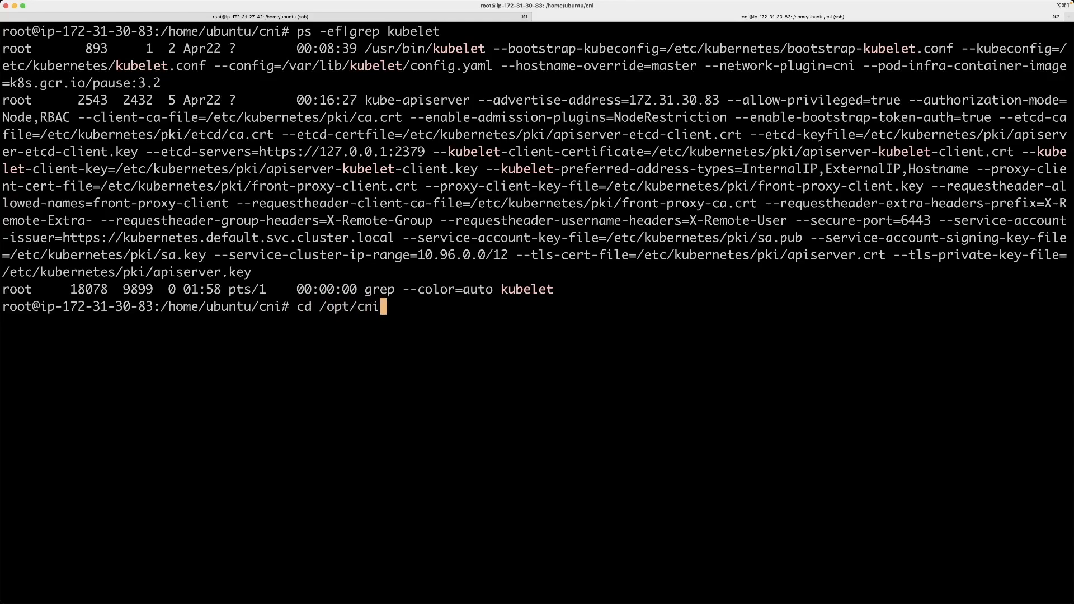
pyautogui.write('/bin')
pyautogui.write('ls -lrt')
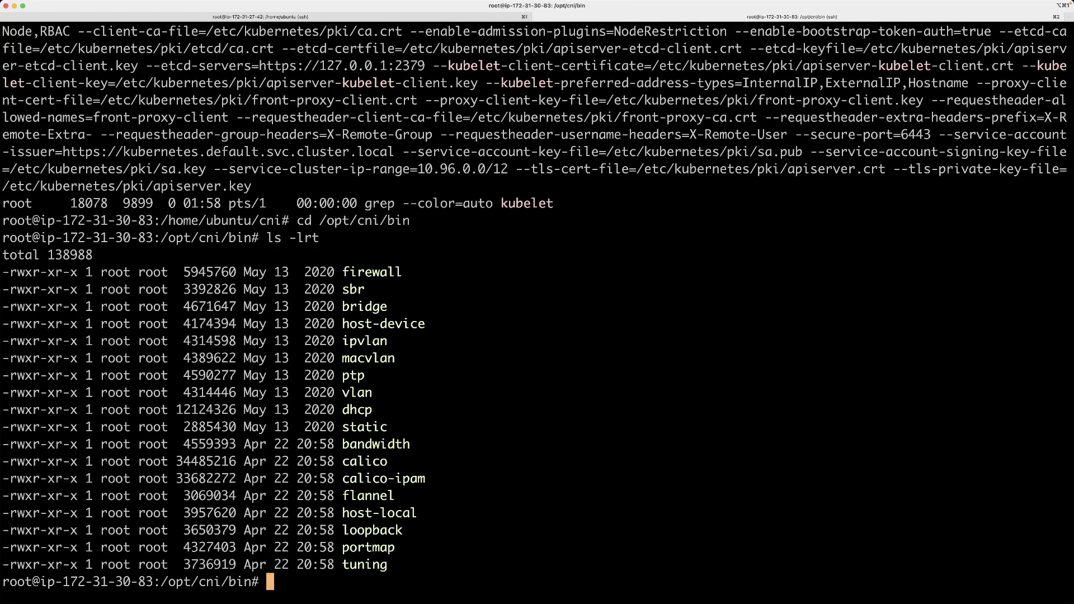
pyautogui.moveTo(427, 506)
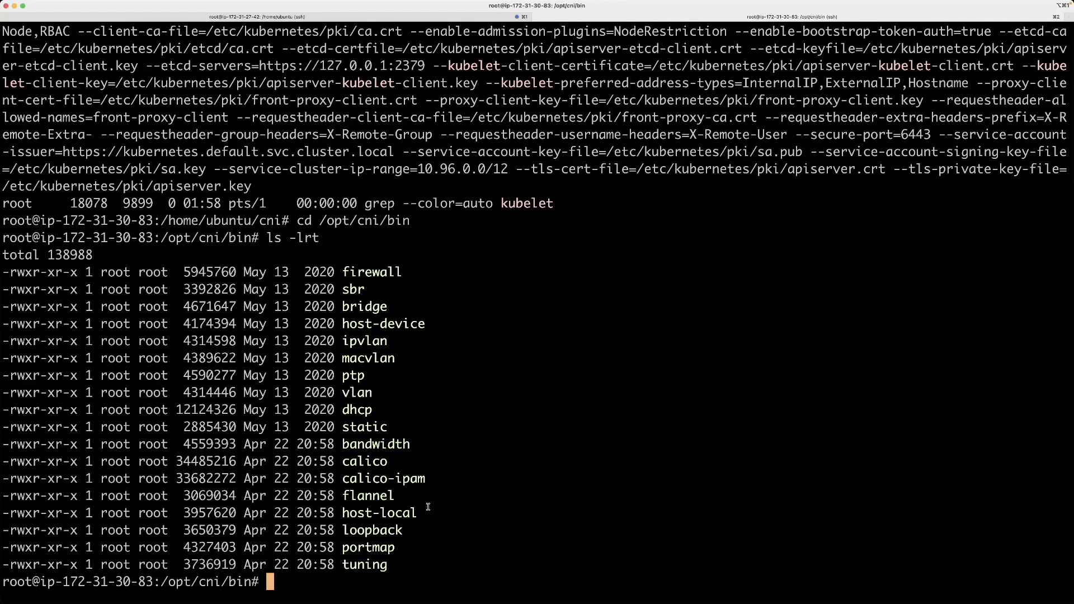
pyautogui.moveTo(363, 312)
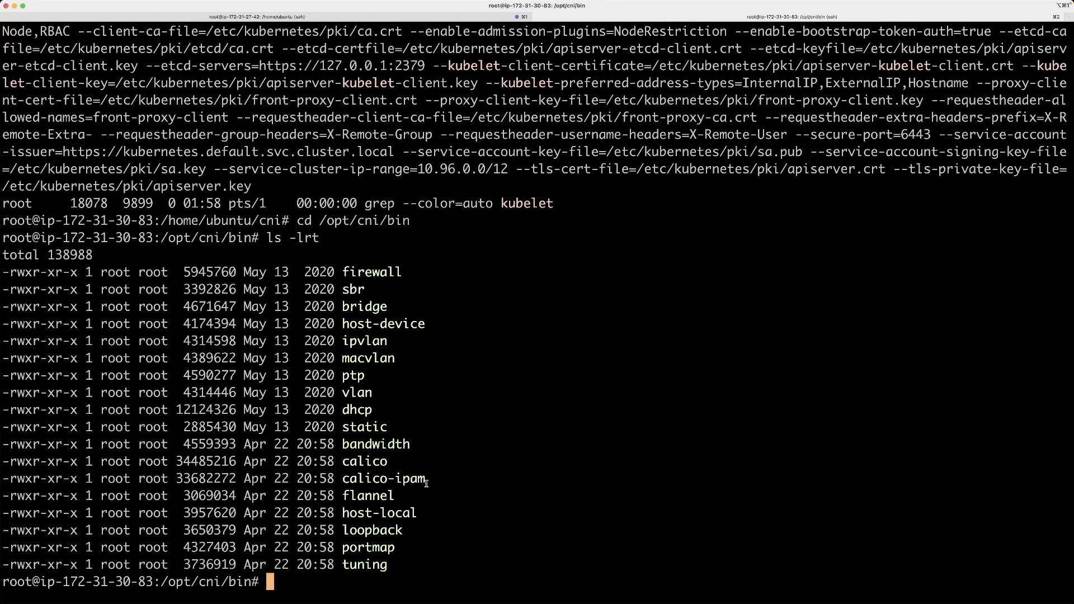
pyautogui.moveTo(371, 380)
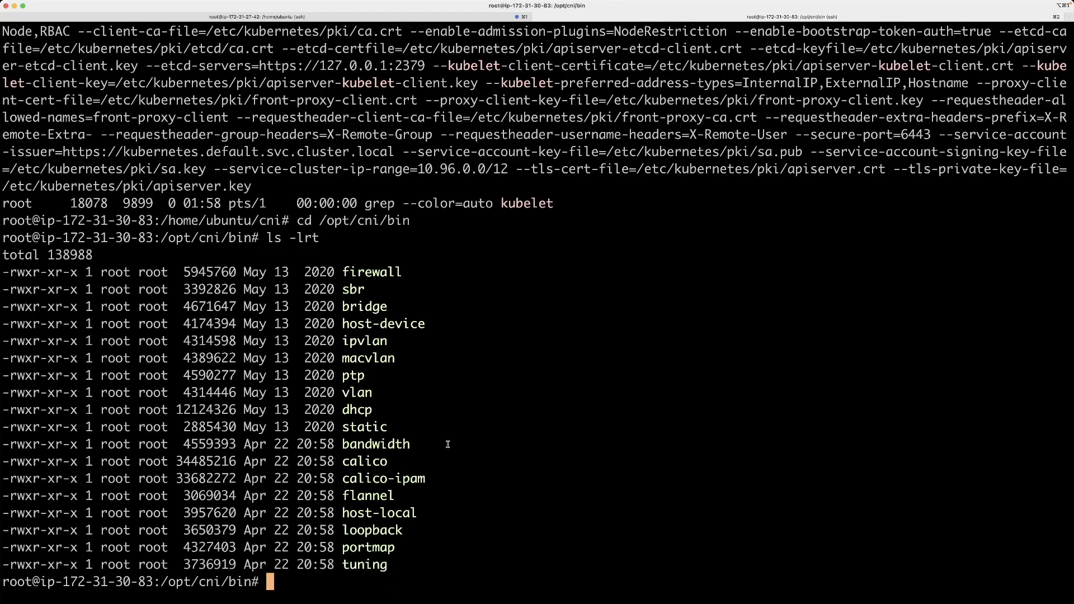
pyautogui.moveTo(443, 261)
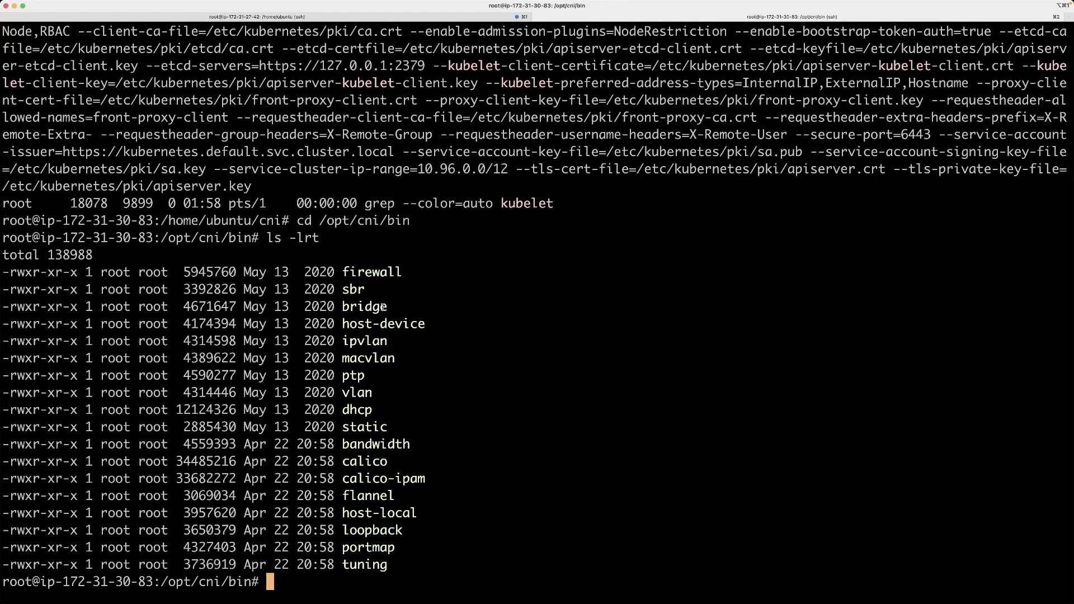
pyautogui.write('c')
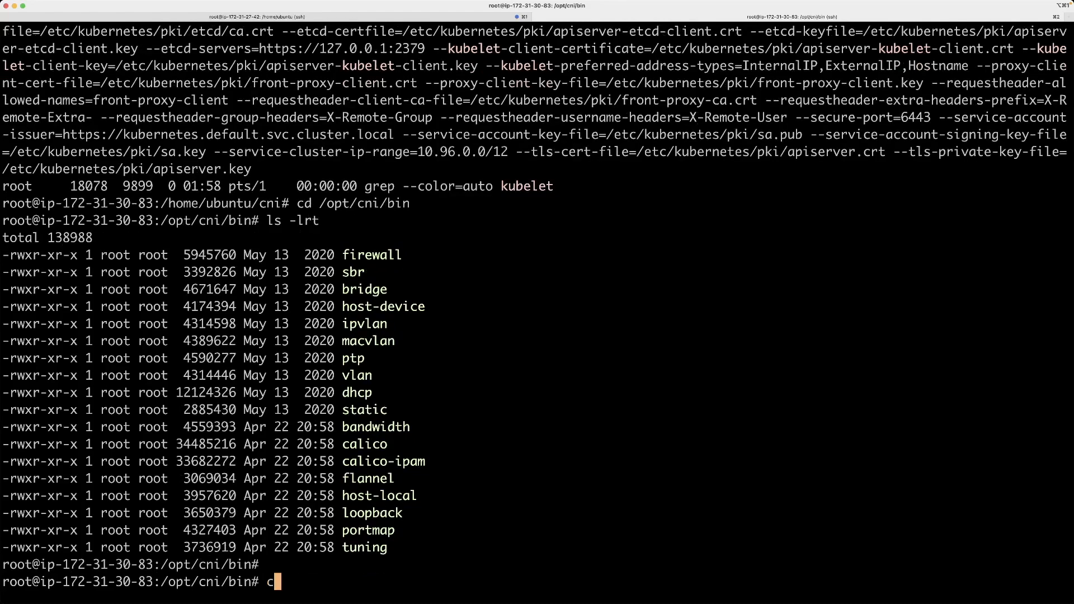
# Change to /etc/cni/net.d and list calico-kubeconfig and 10-calico.conflist, starting a cat command
pyautogui.write('d /etc/')
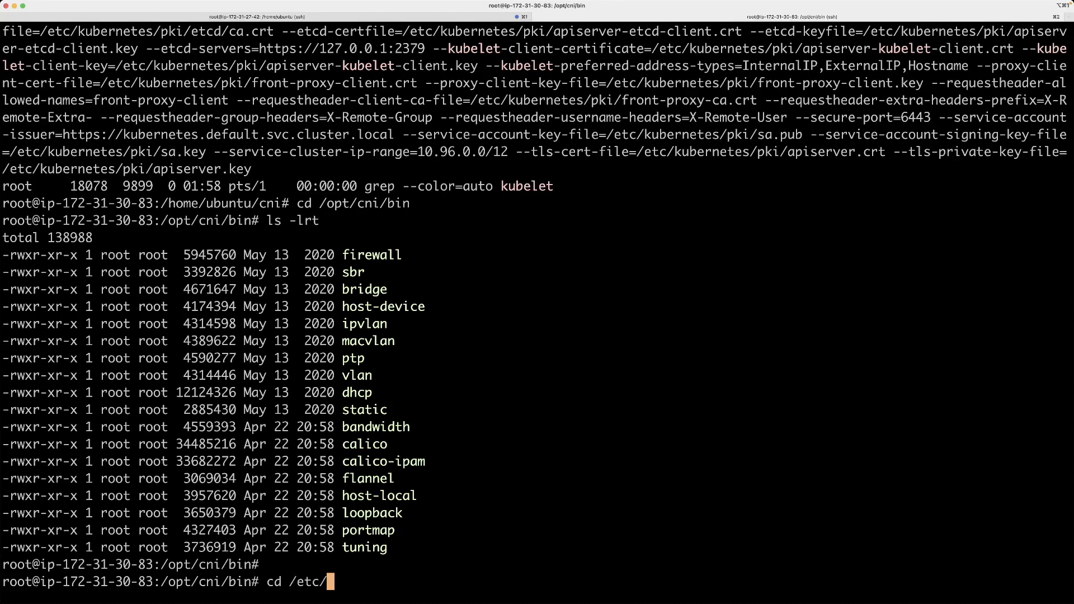
pyautogui.write('cni')
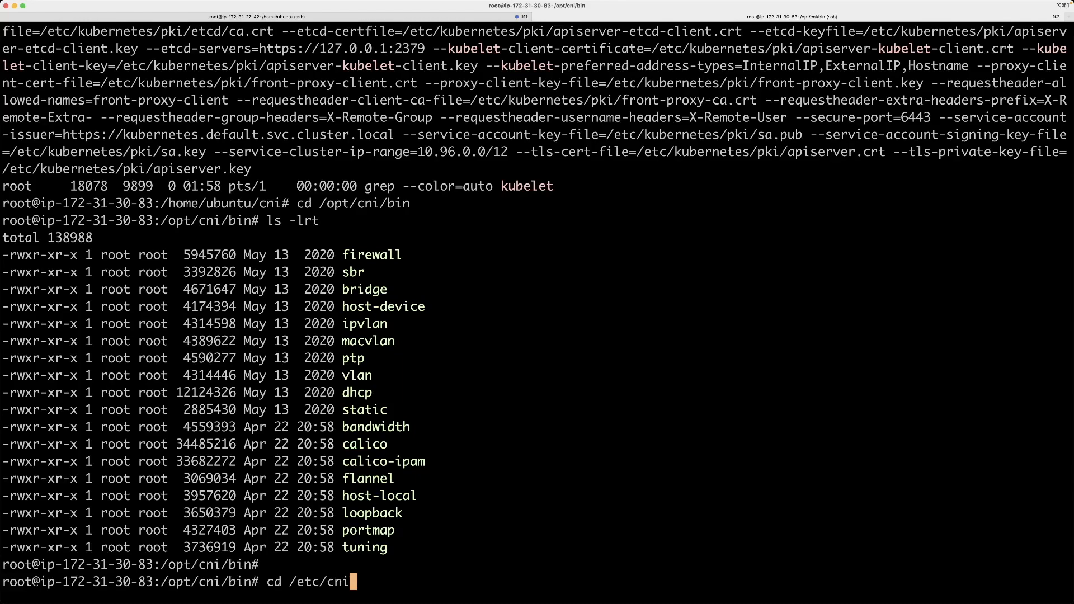
pyautogui.write('net')
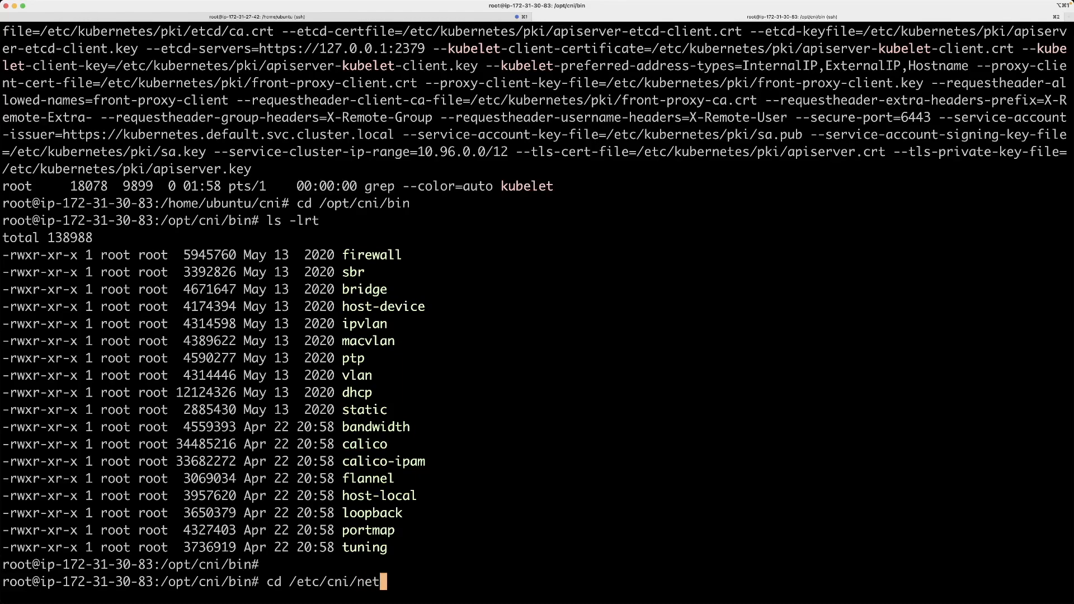
pyautogui.write('.d')
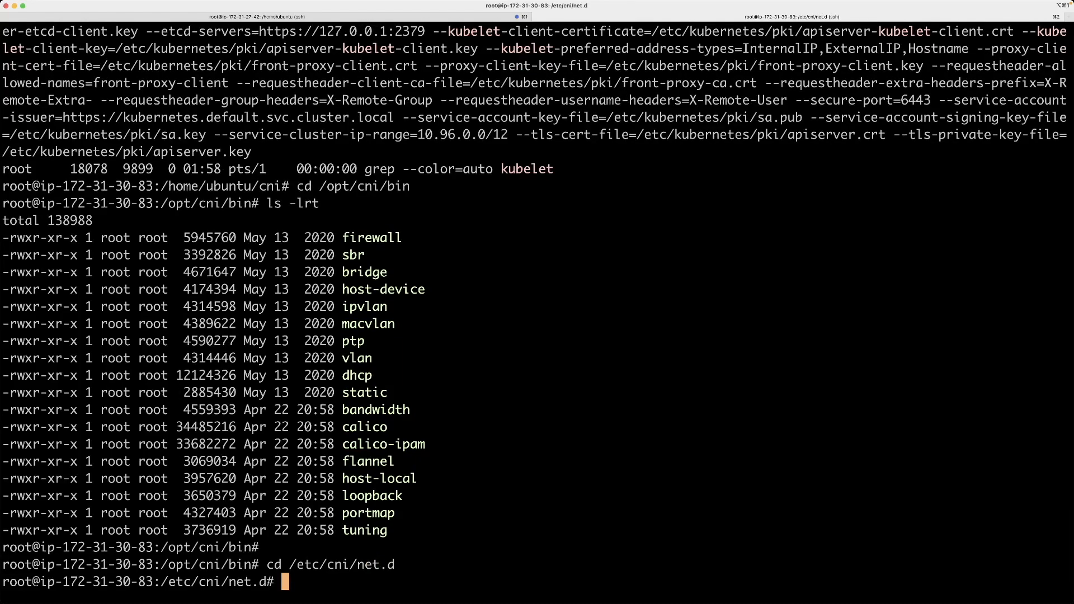
pyautogui.write('ls -lrt')
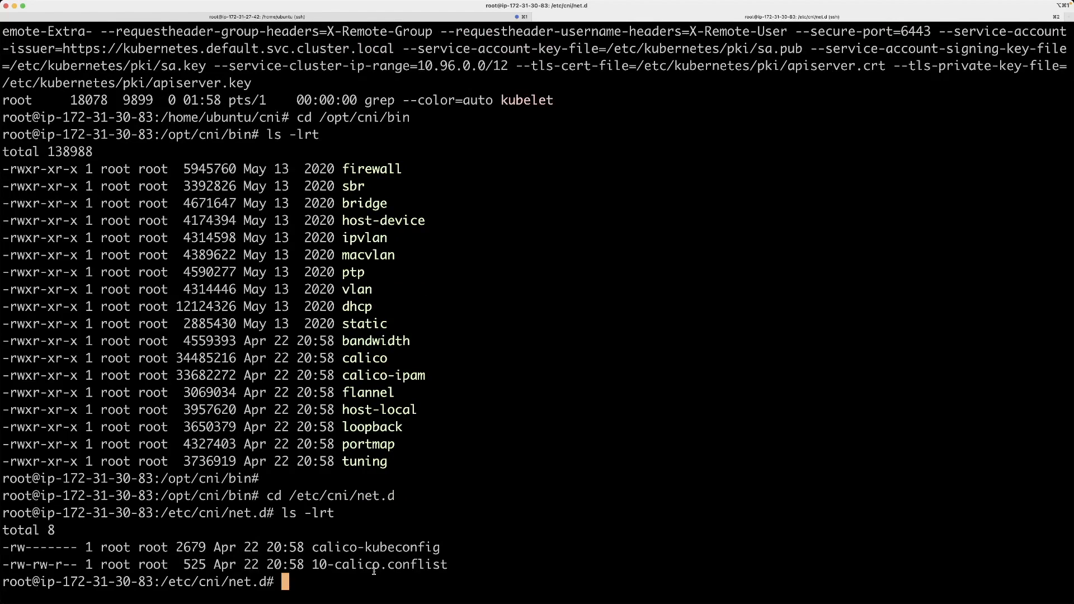
pyautogui.write('cat')
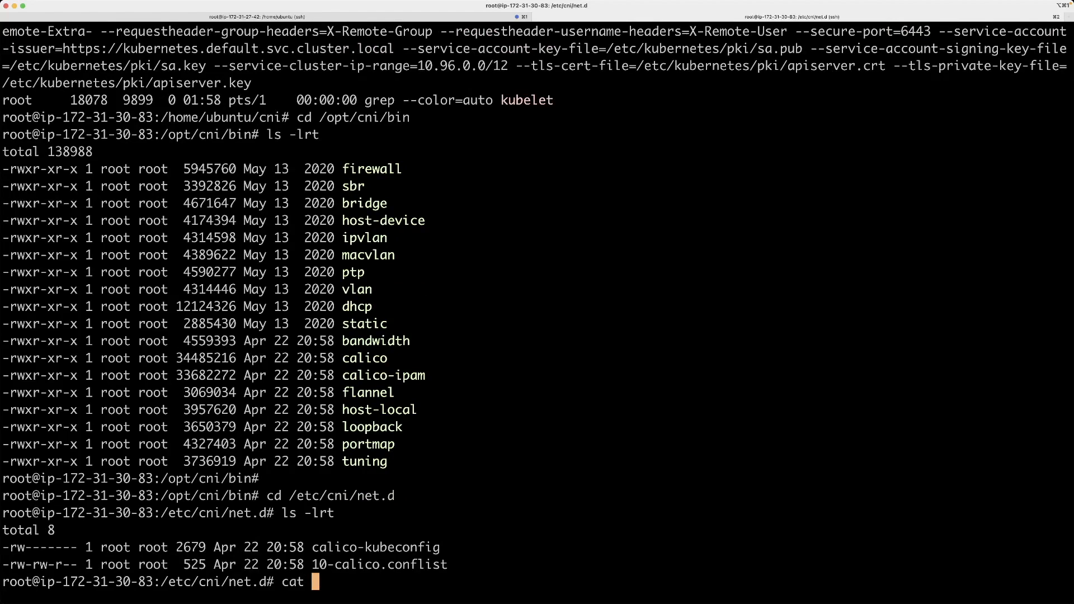
# Print 10-calico.conflist showing cniVersion 0.3.1, then switch to Microsoft Edge
pyautogui.write('10-calico.conflist')
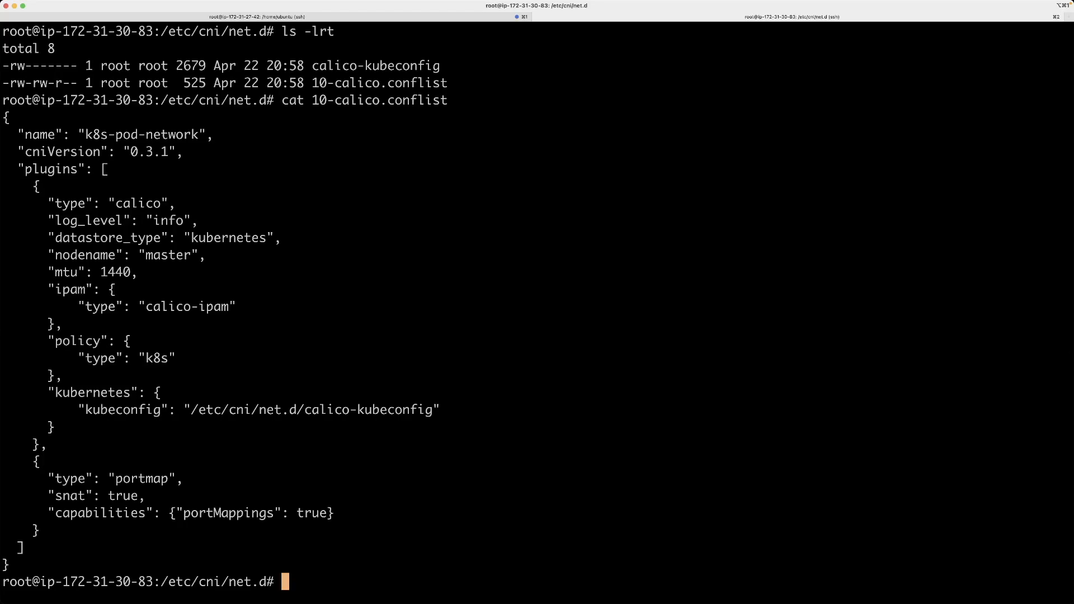
pyautogui.moveTo(230, 297)
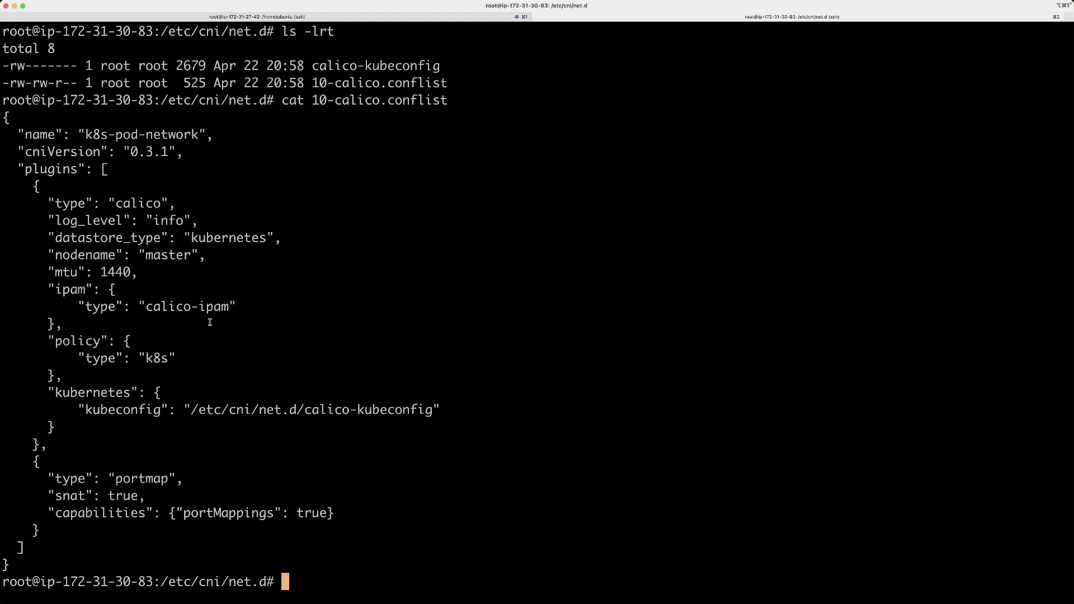
pyautogui.moveTo(79, 298)
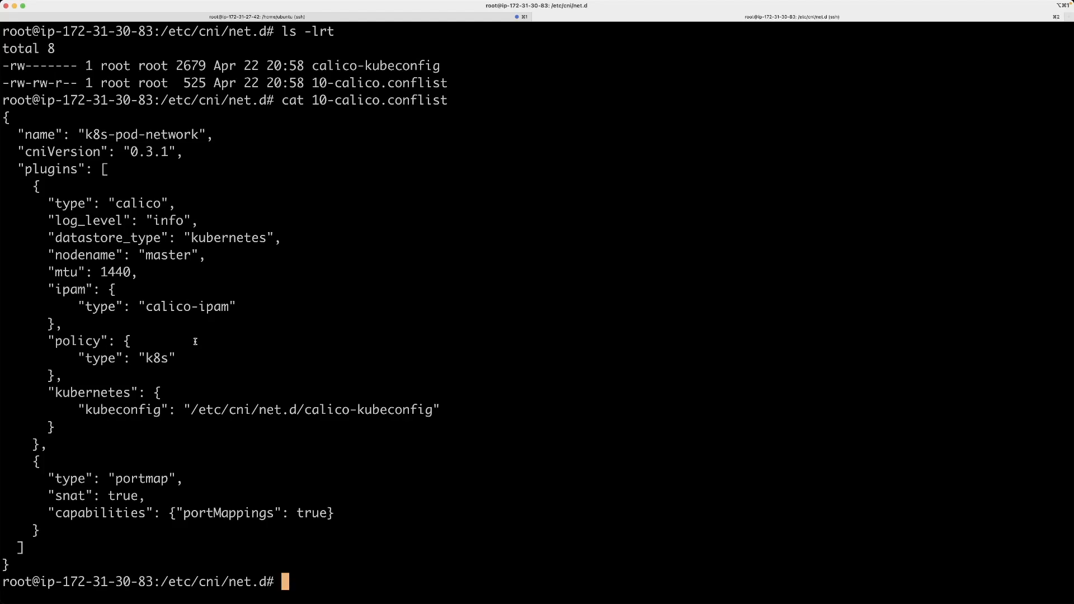
pyautogui.moveTo(238, 294)
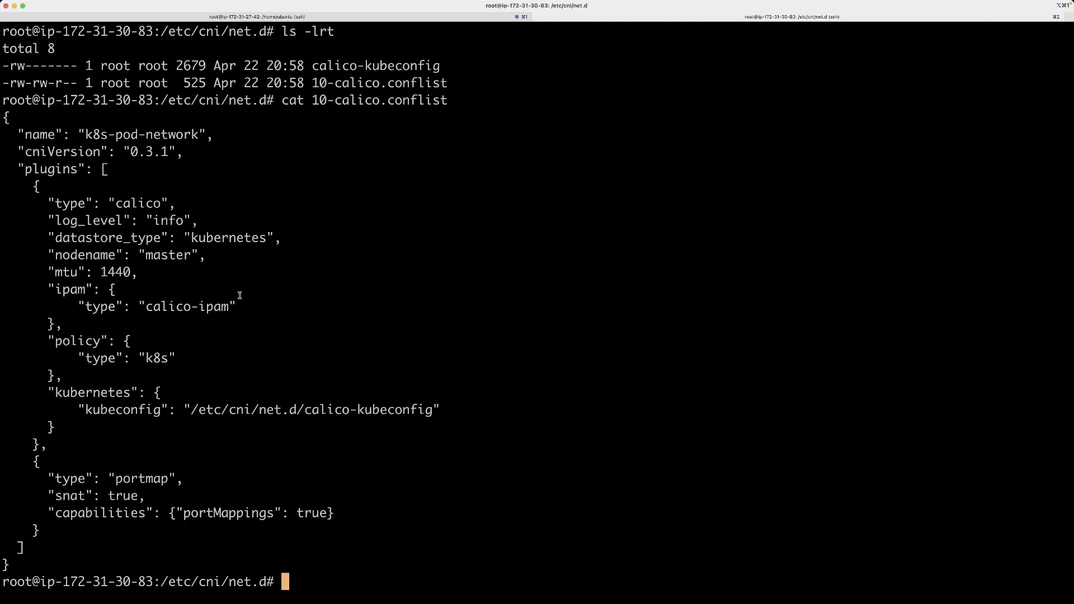
pyautogui.moveTo(26, 152)
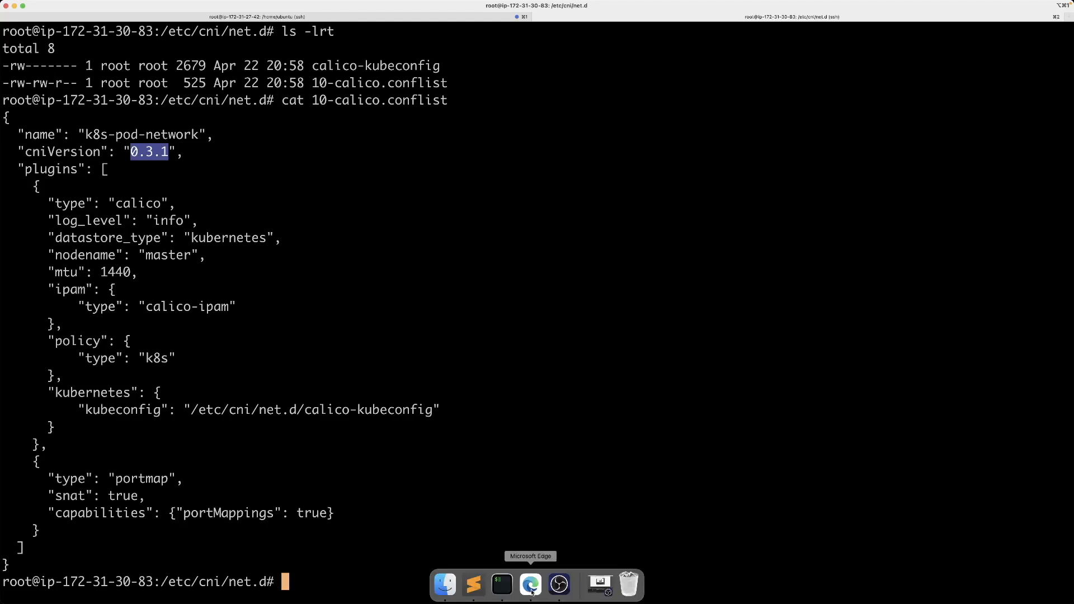
pyautogui.click(530, 584)
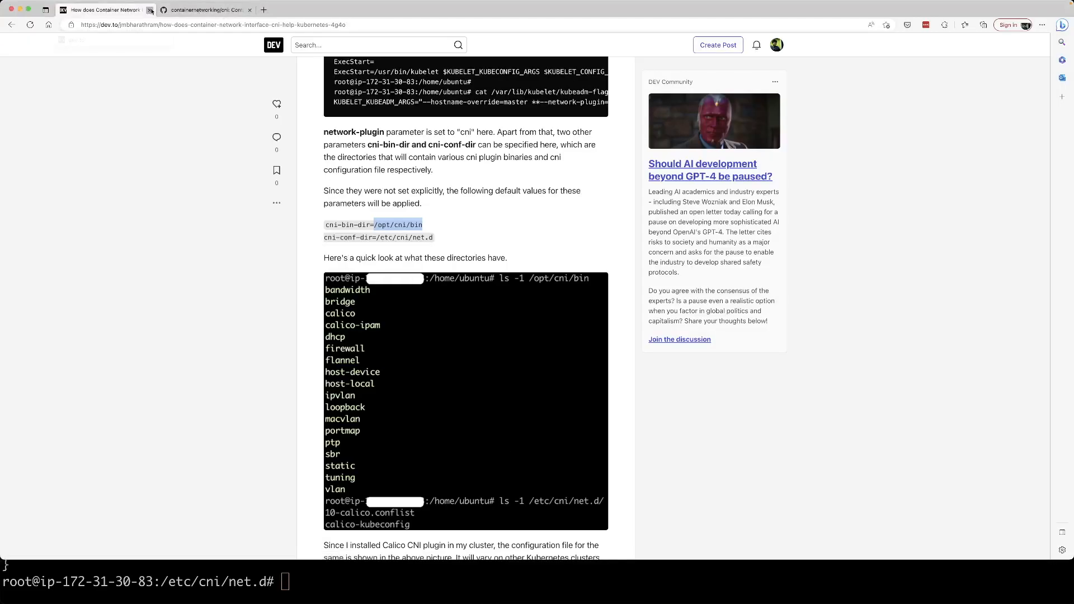
# Switch to the containernetworking/cni GitHub tab and scroll toward SPEC.md
pyautogui.click(150, 10)
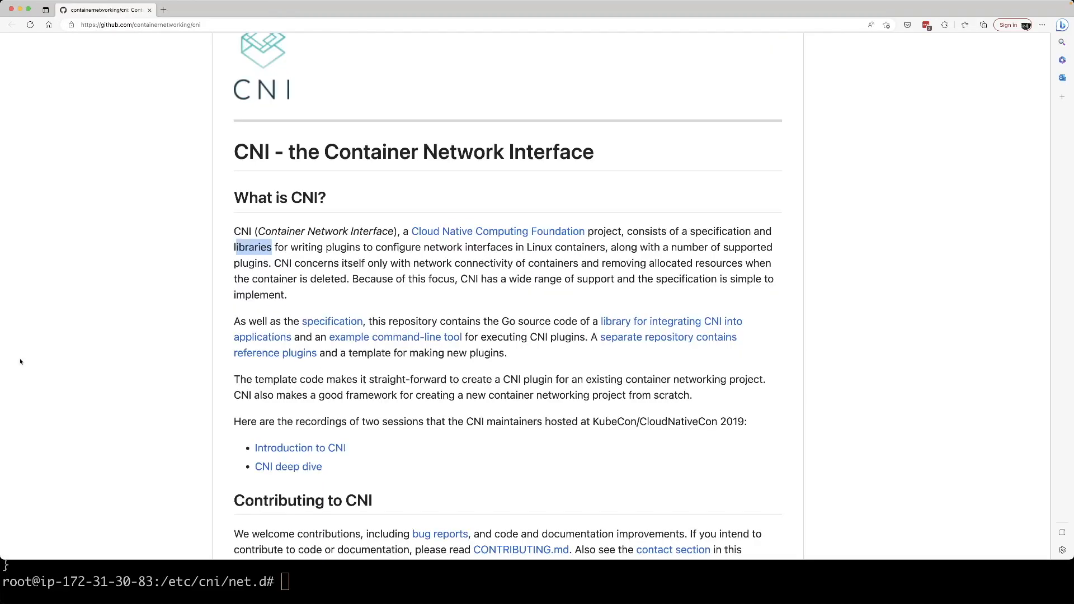
pyautogui.scroll(-3)
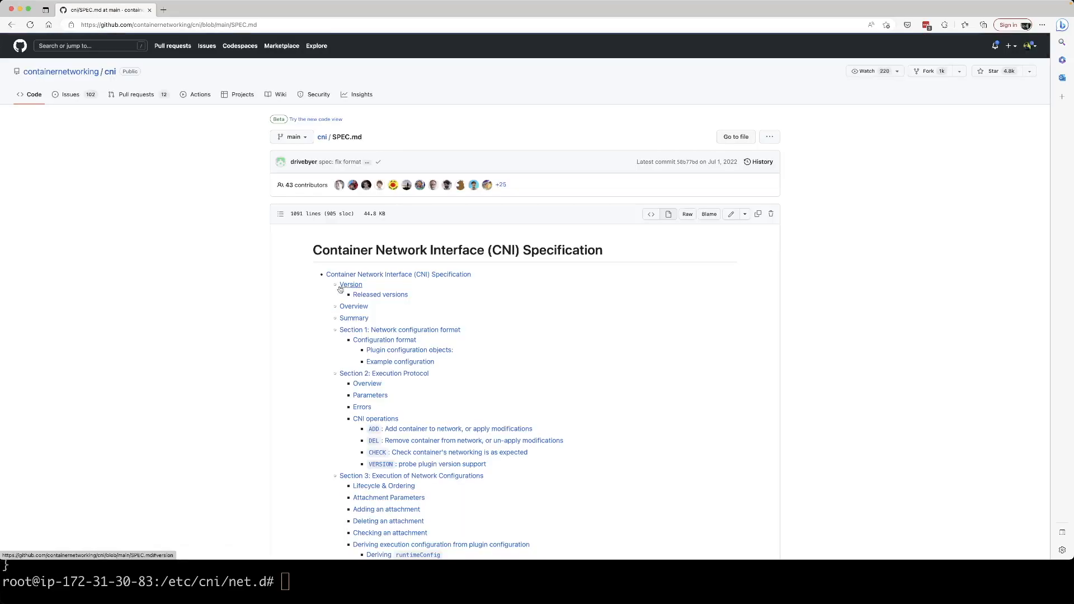
# Navigate to the Released versions table and open the CNI spec at v0.3.1
pyautogui.scroll(-3)
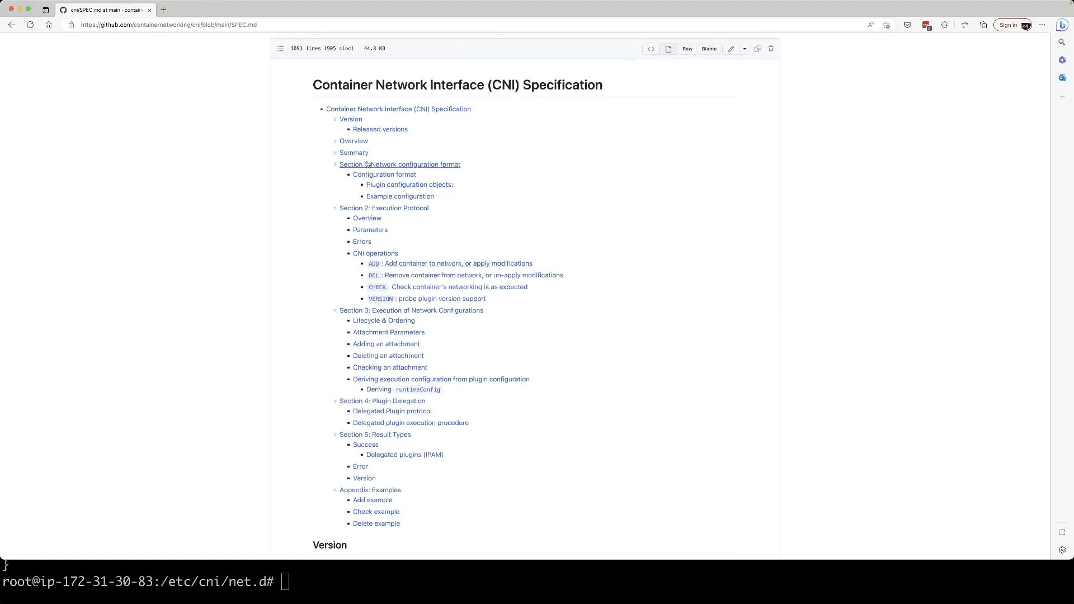
pyautogui.click(380, 128)
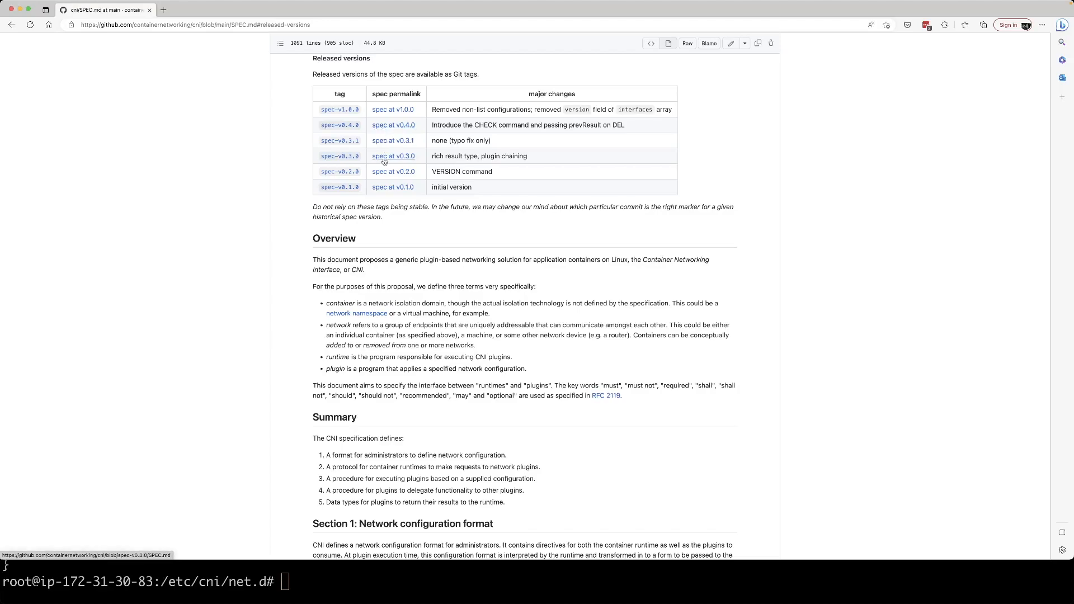
pyautogui.moveTo(422, 192)
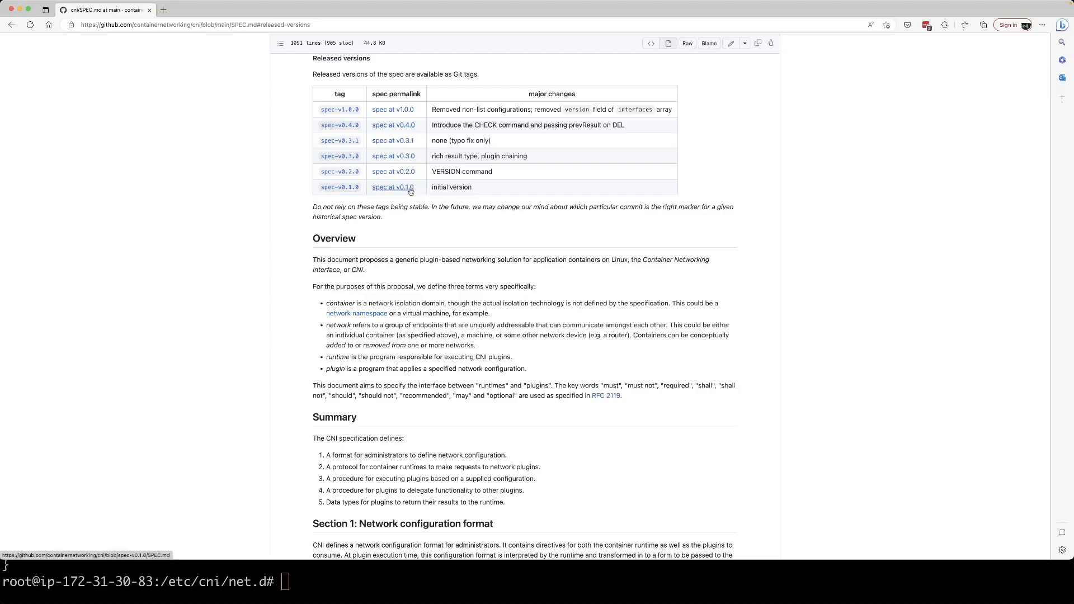
pyautogui.moveTo(393, 110)
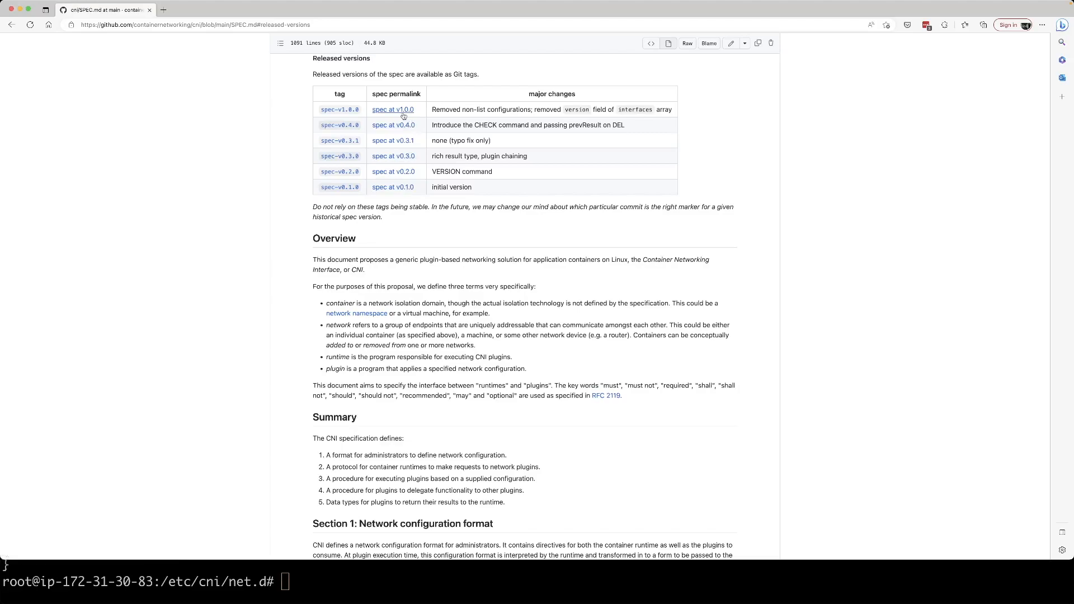
pyautogui.moveTo(393, 141)
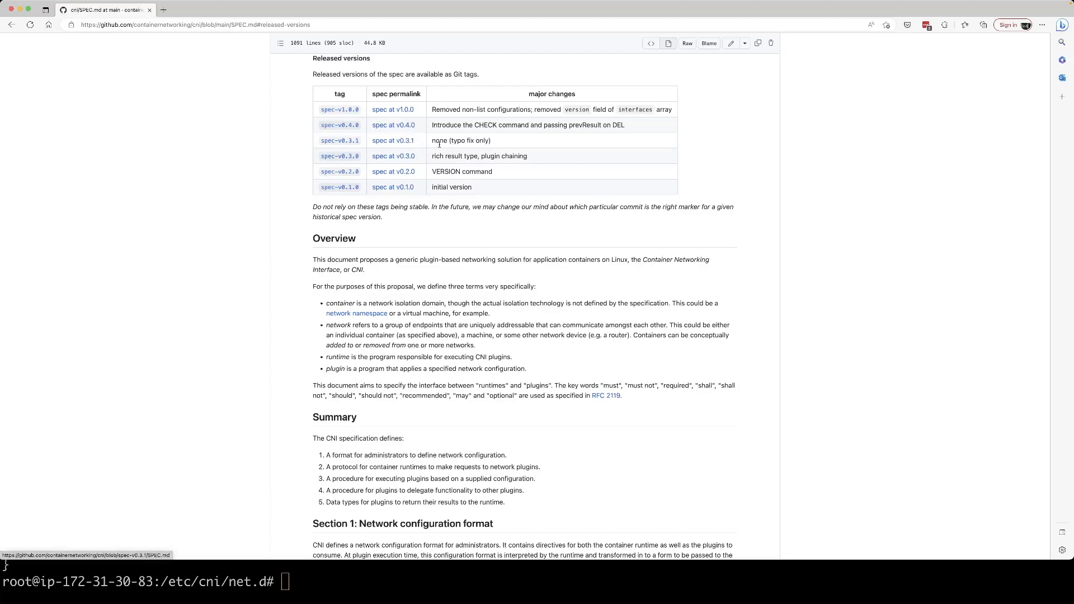
pyautogui.moveTo(421, 144)
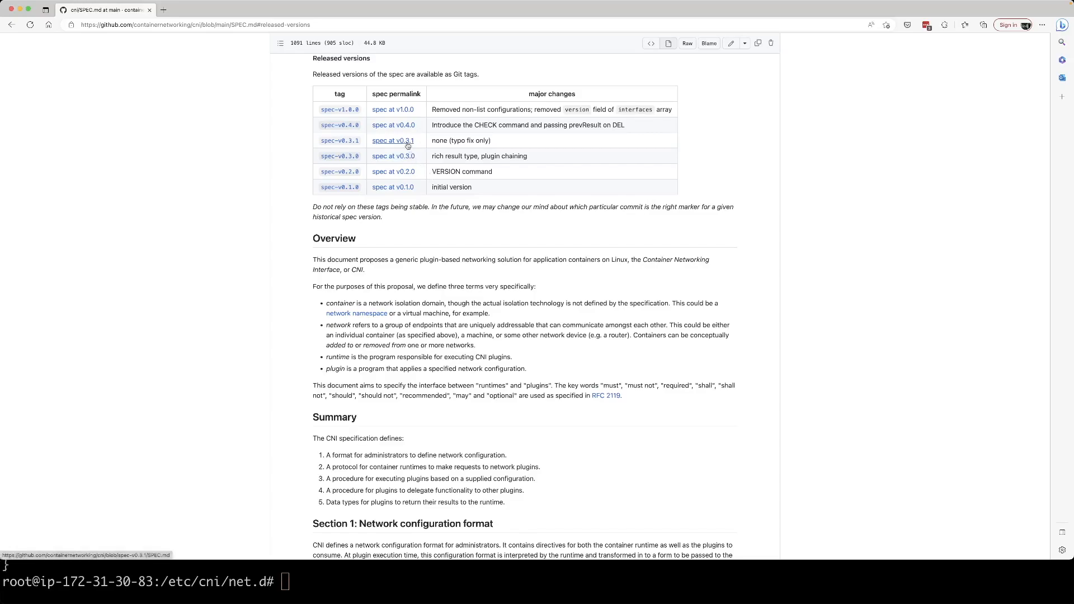
pyautogui.click(393, 141)
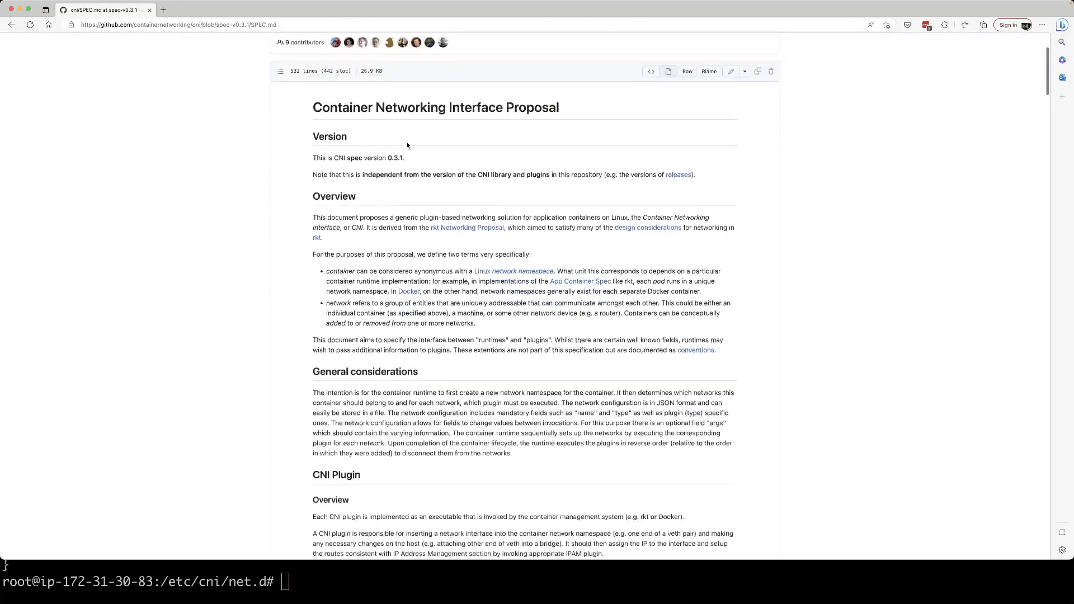
pyautogui.scroll(-3)
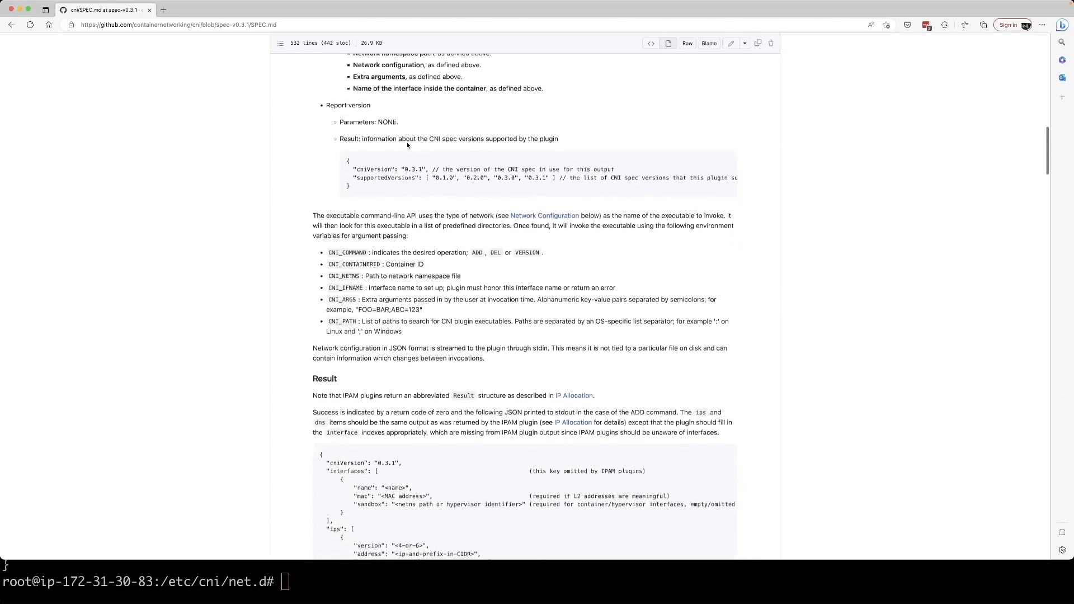
pyautogui.scroll(-3)
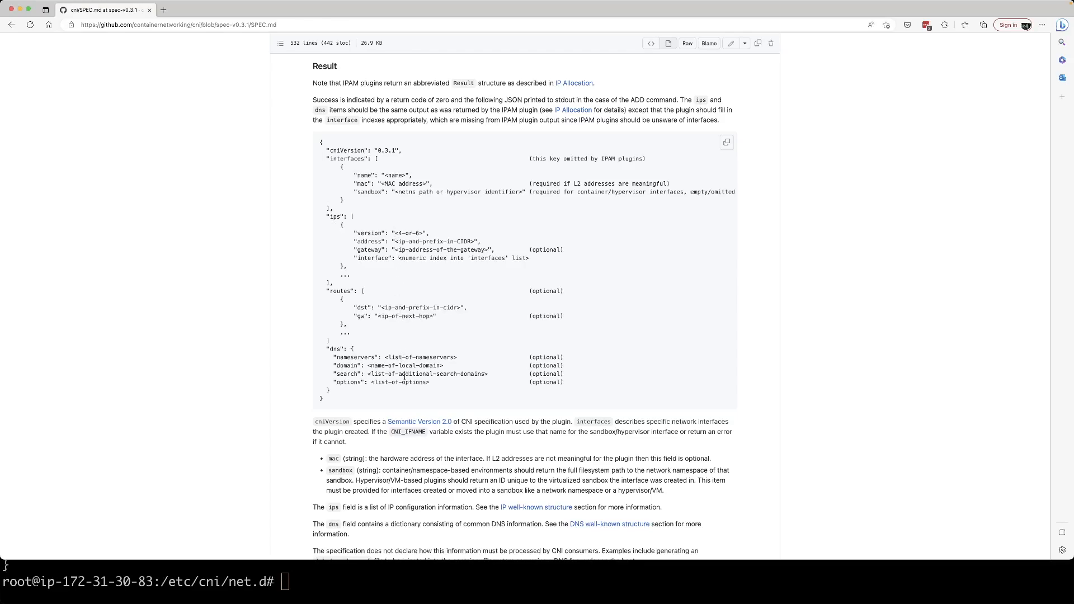
pyautogui.moveTo(403, 393)
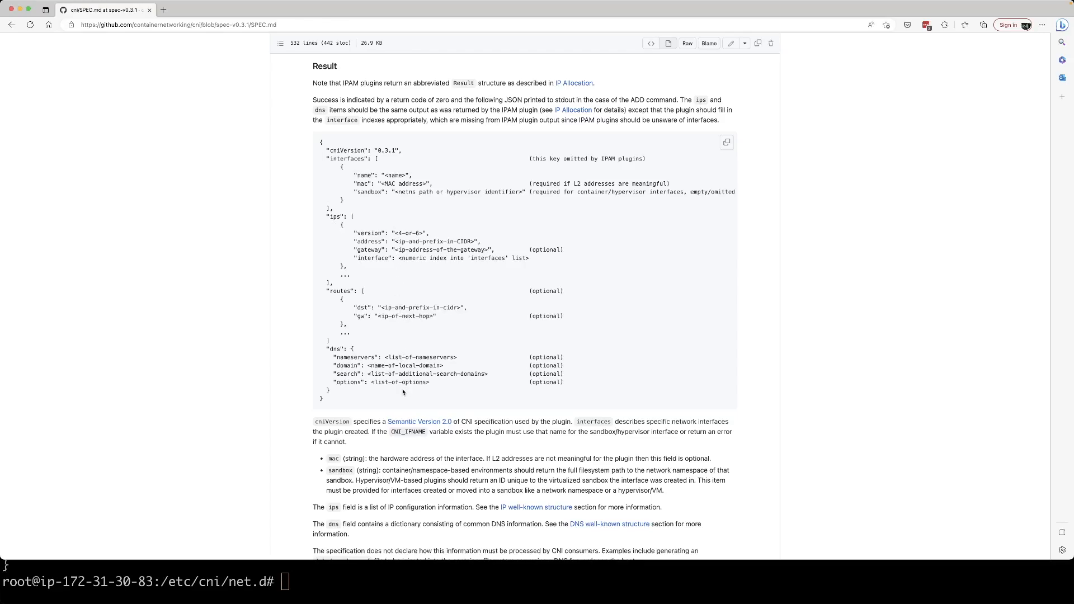
pyautogui.scroll(-3)
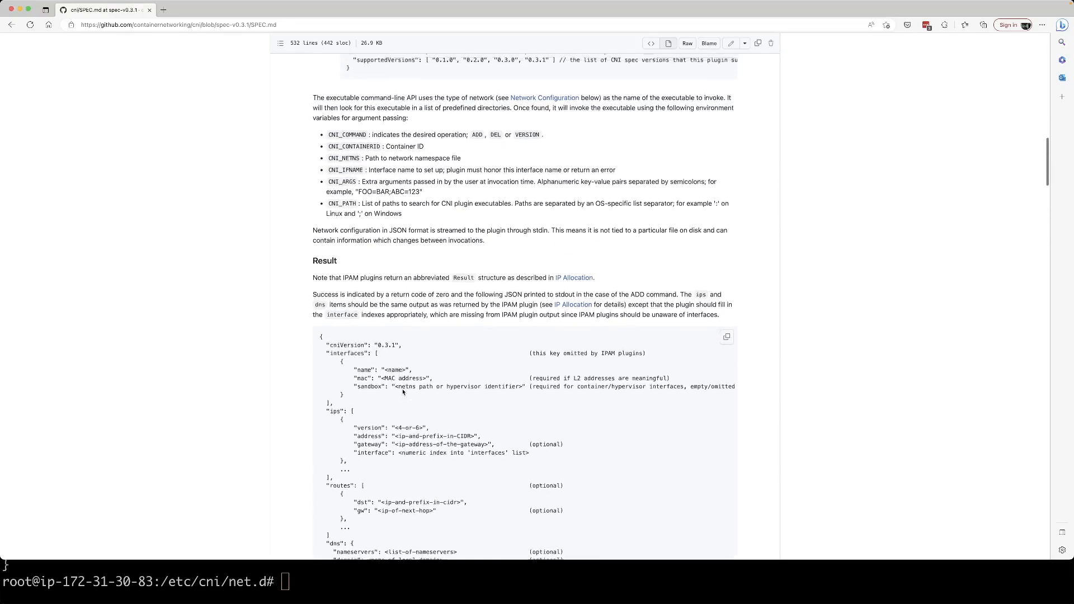
pyautogui.scroll(3)
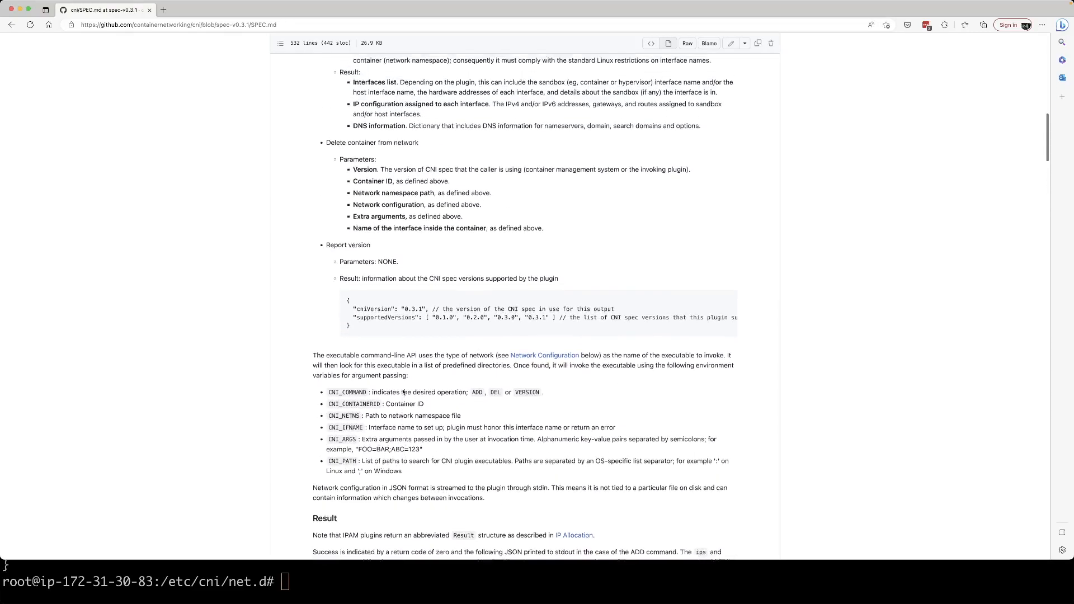
pyautogui.scroll(3)
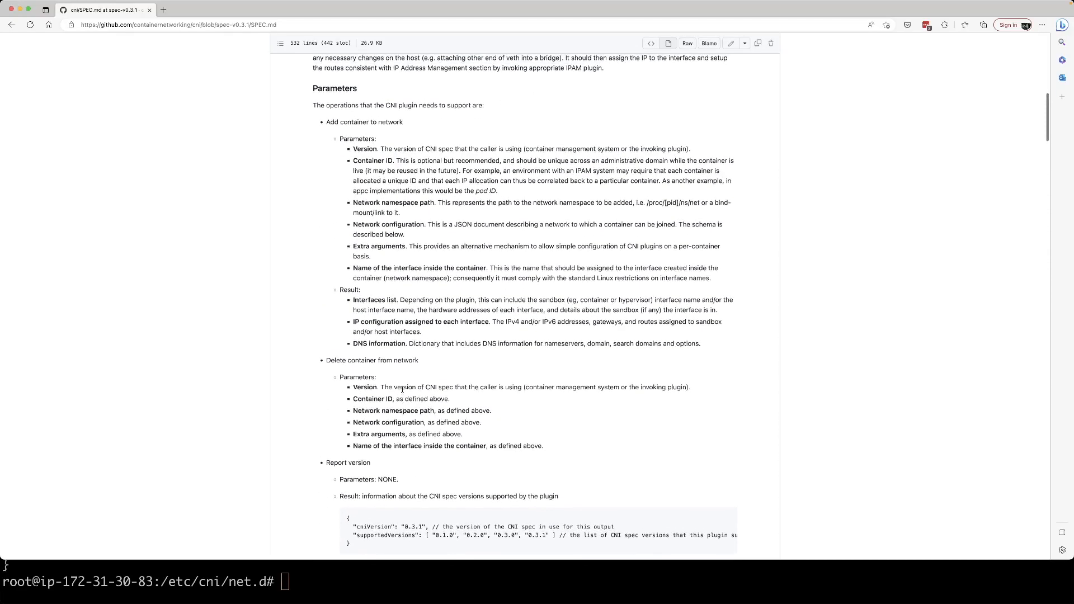
pyautogui.moveTo(381, 156)
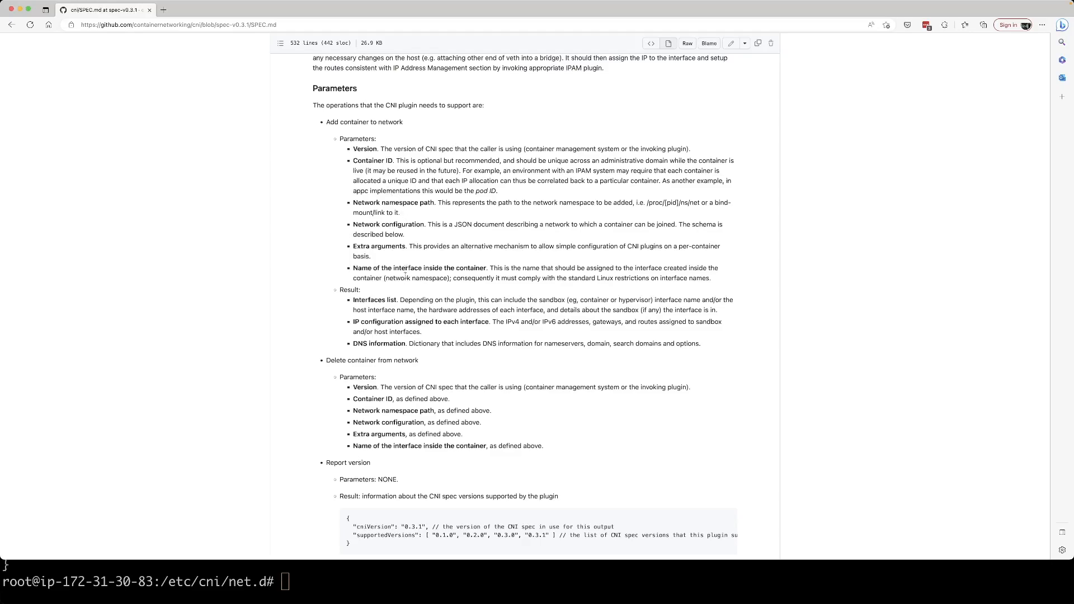
pyautogui.scroll(-3)
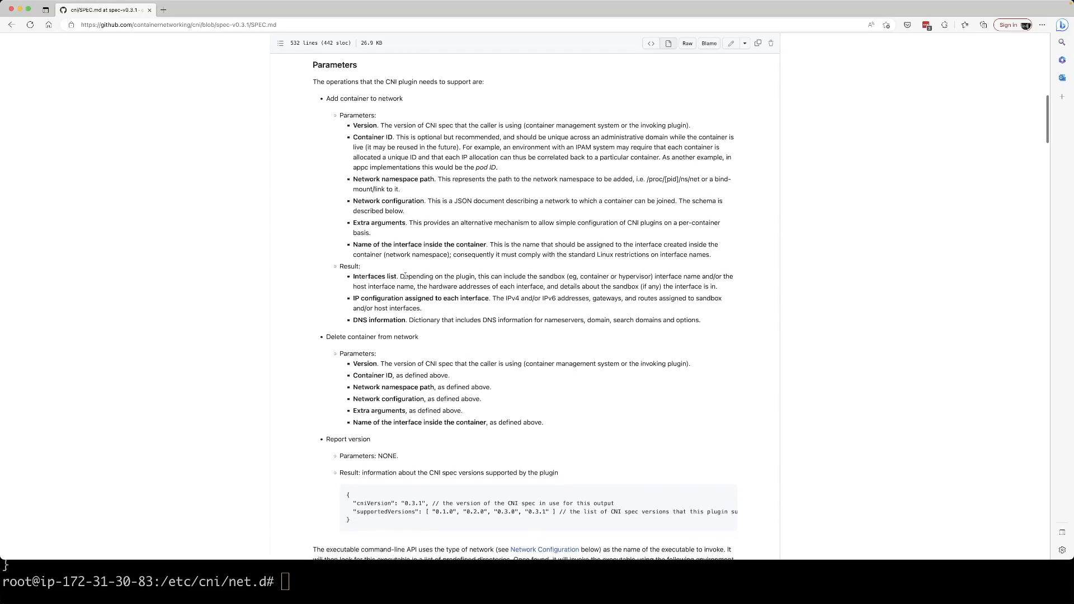
pyautogui.scroll(-3)
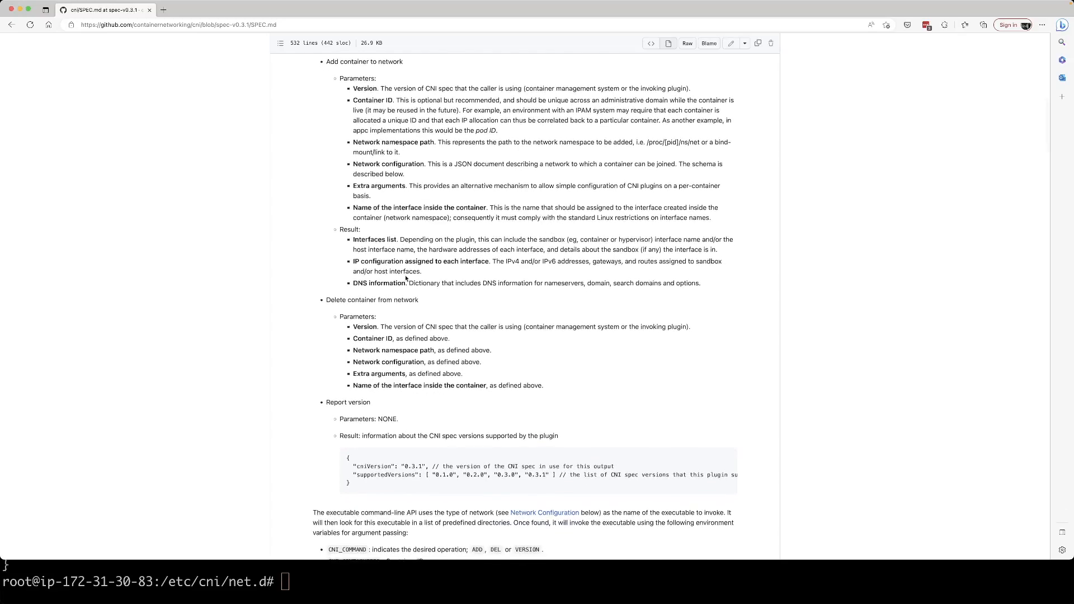
pyautogui.scroll(-3)
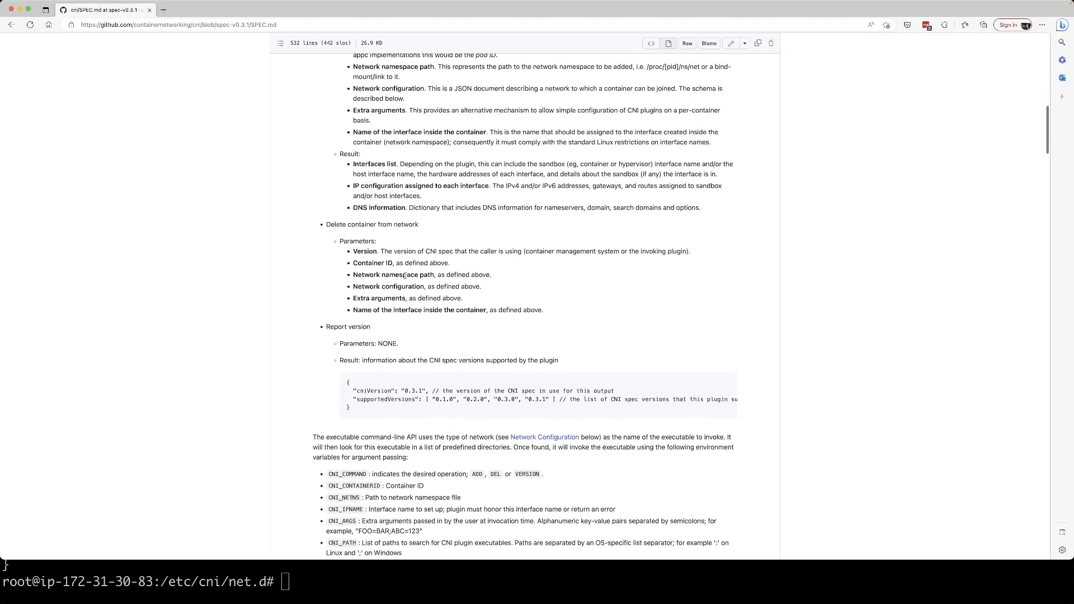
pyautogui.scroll(-3)
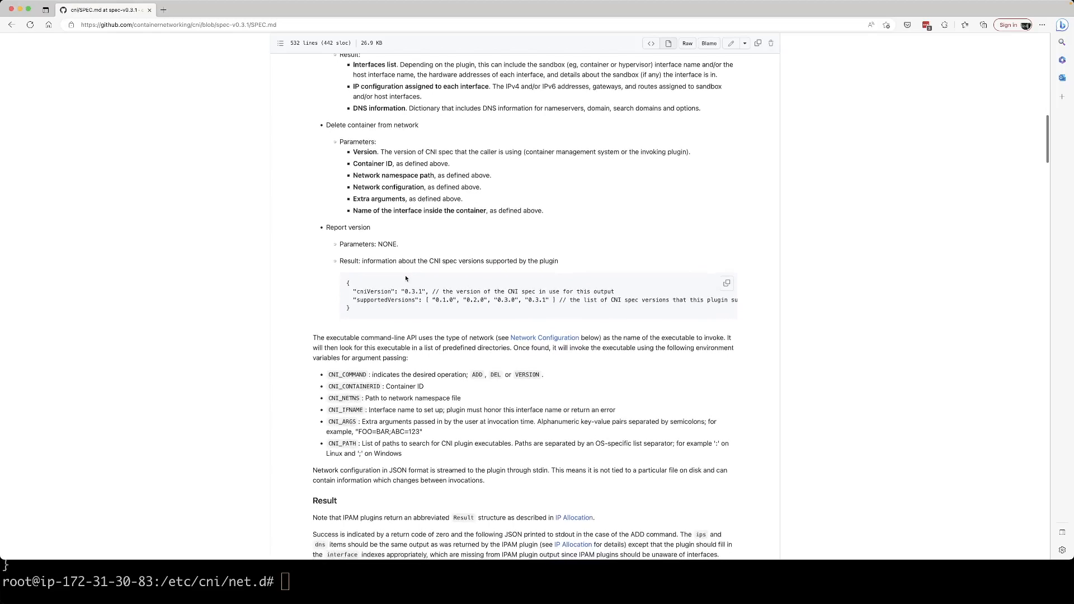
pyautogui.moveTo(493, 393)
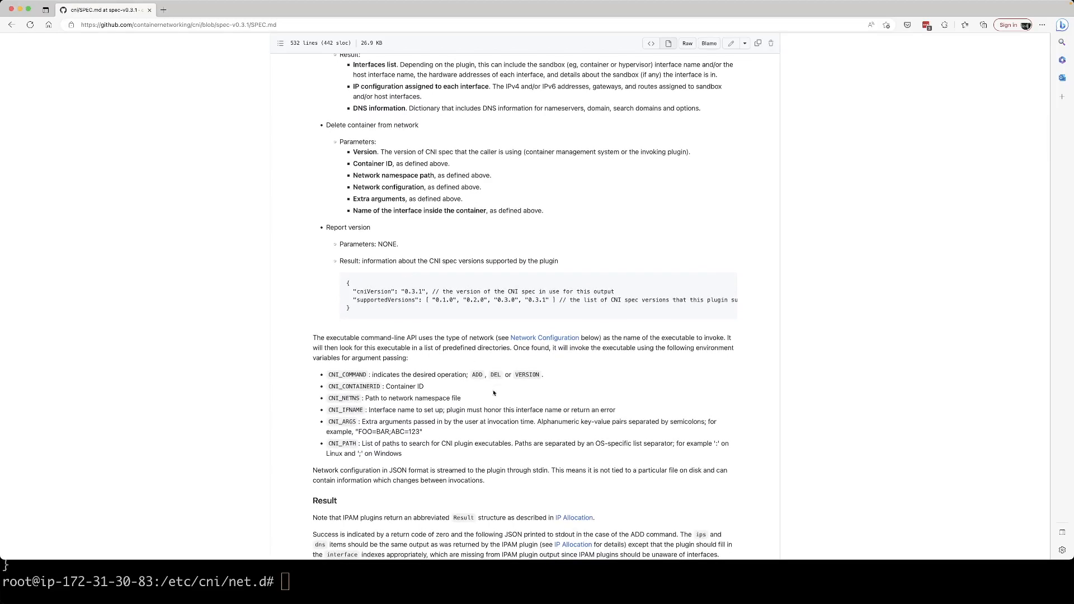
pyautogui.moveTo(496, 380)
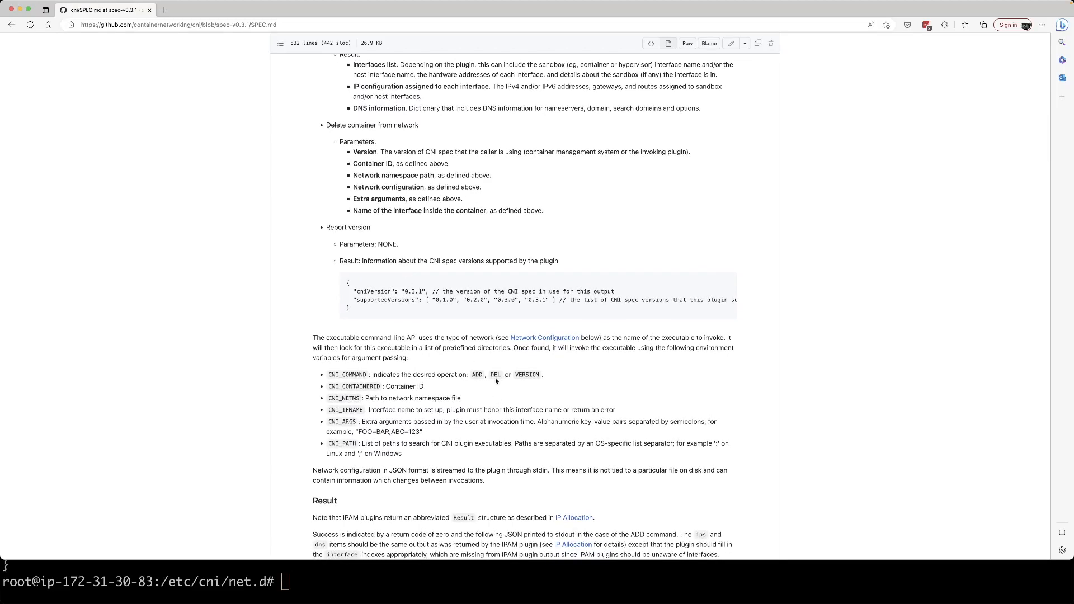
pyautogui.moveTo(531, 377)
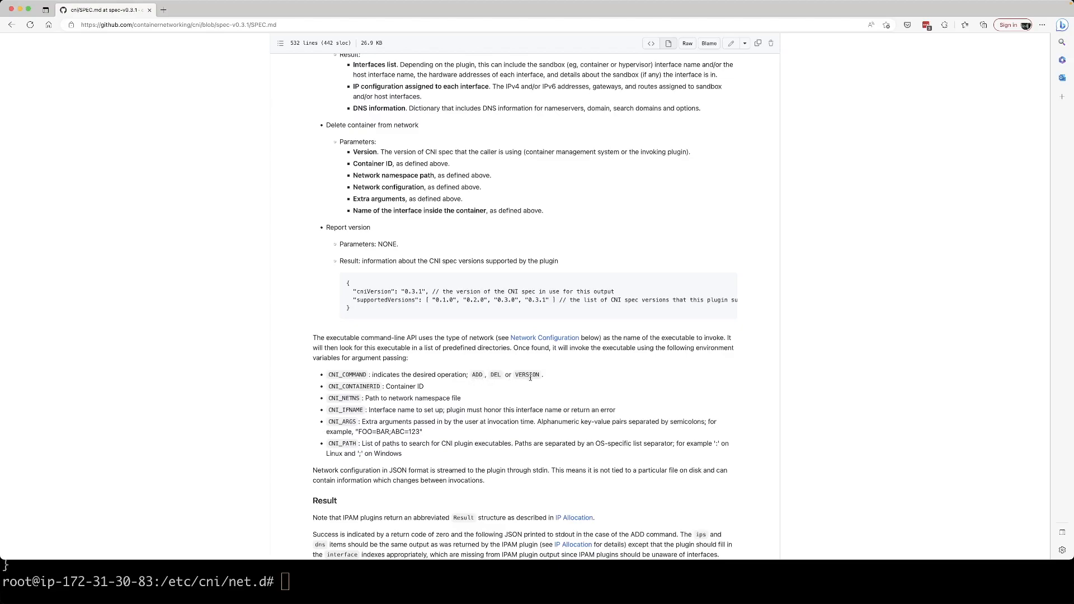
pyautogui.moveTo(544, 405)
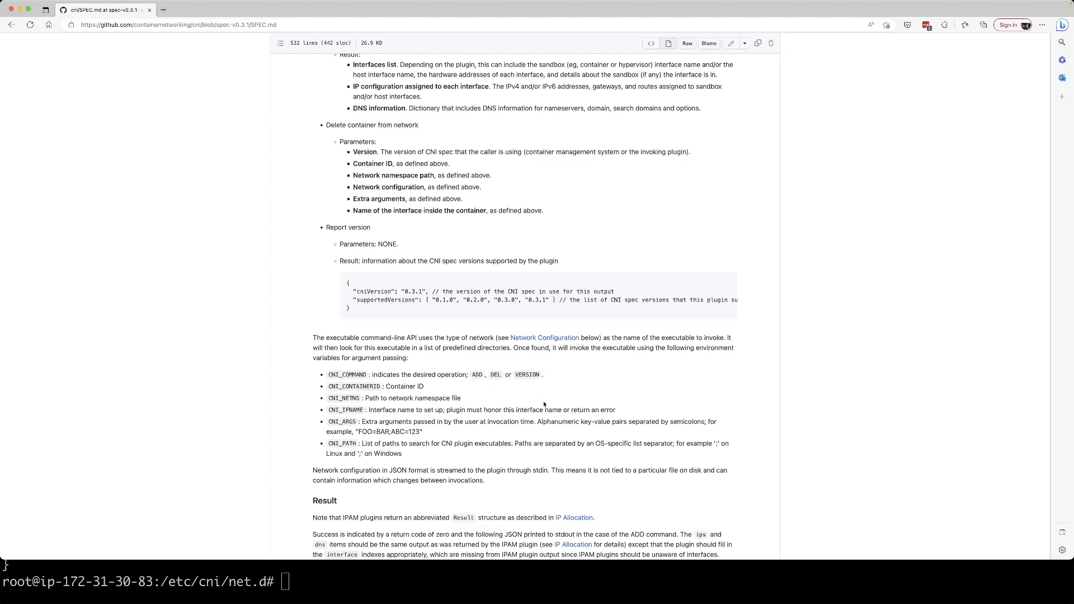
pyautogui.moveTo(472, 386)
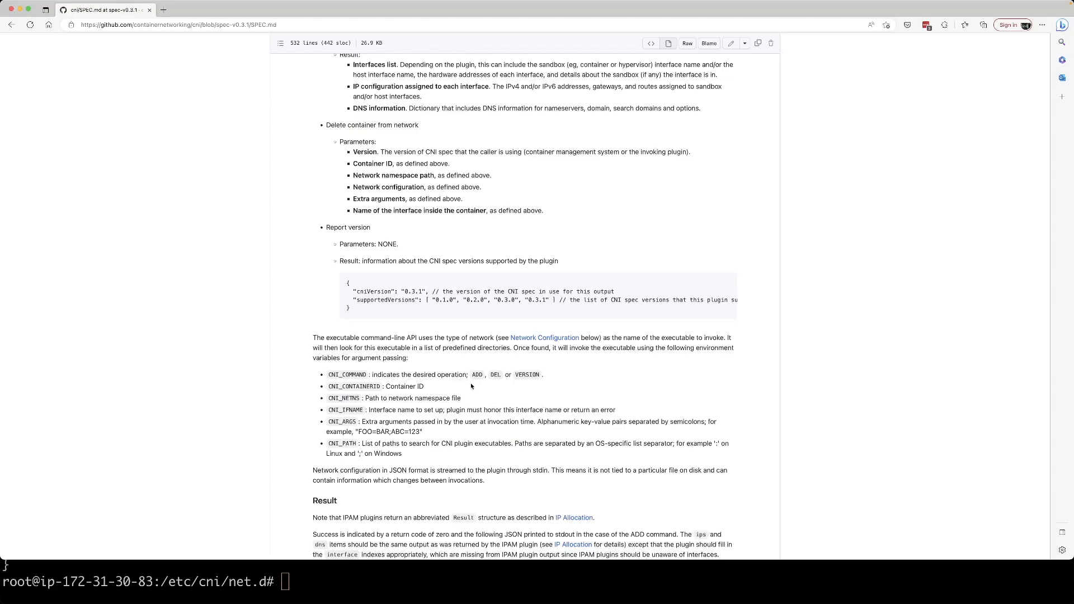
pyautogui.moveTo(536, 387)
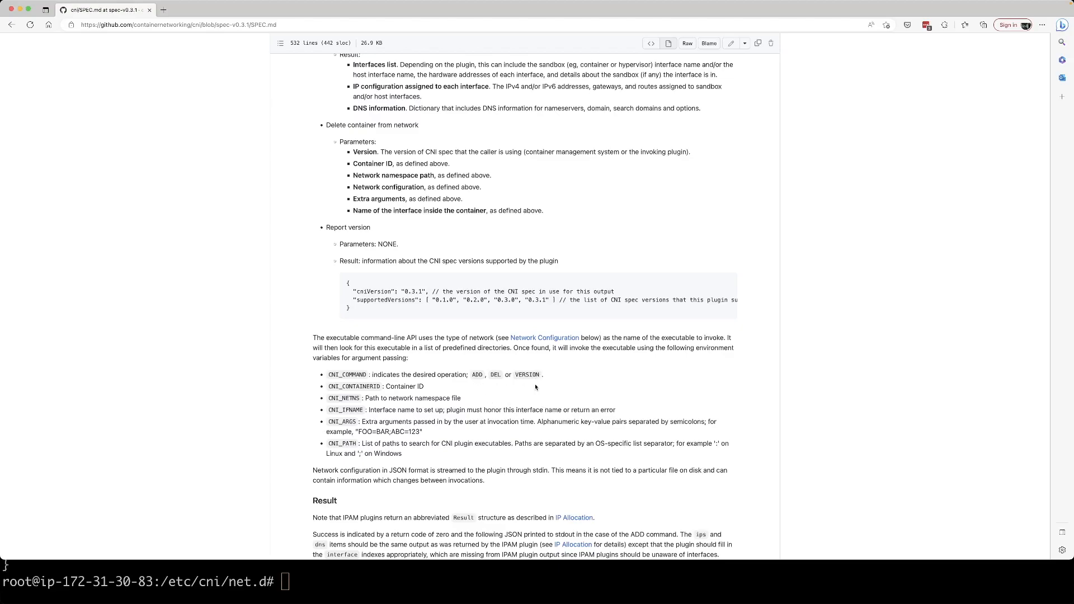
pyautogui.scroll(-3)
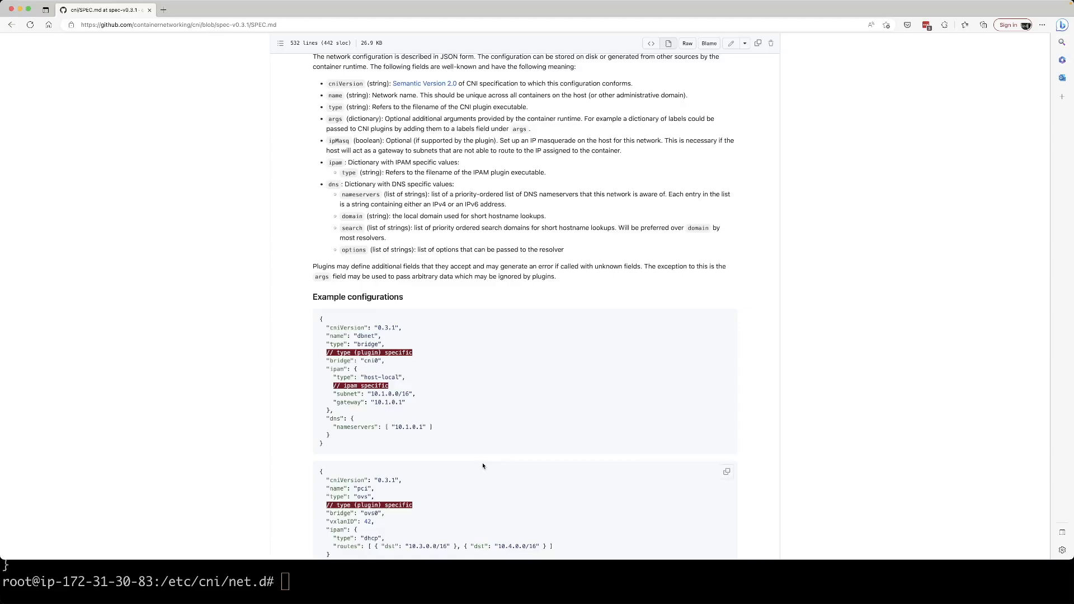
pyautogui.moveTo(342, 214)
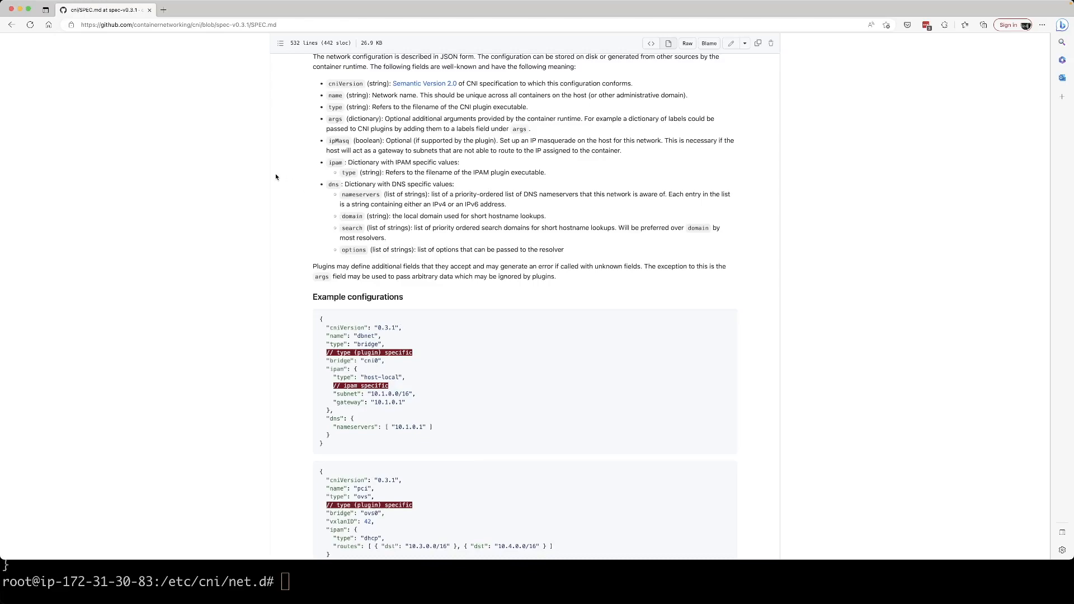
pyautogui.moveTo(267, 169)
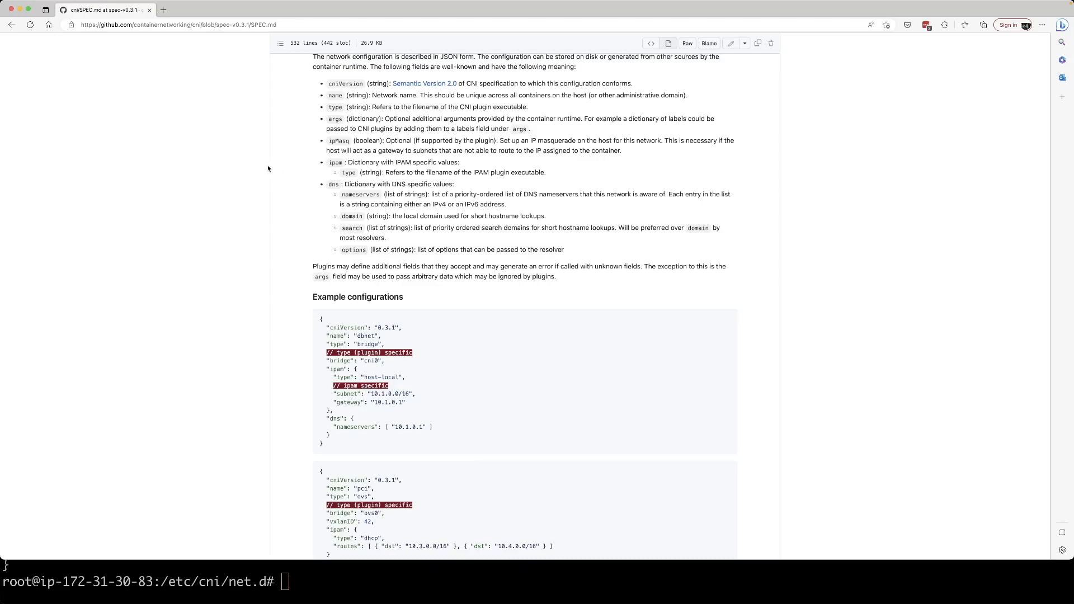